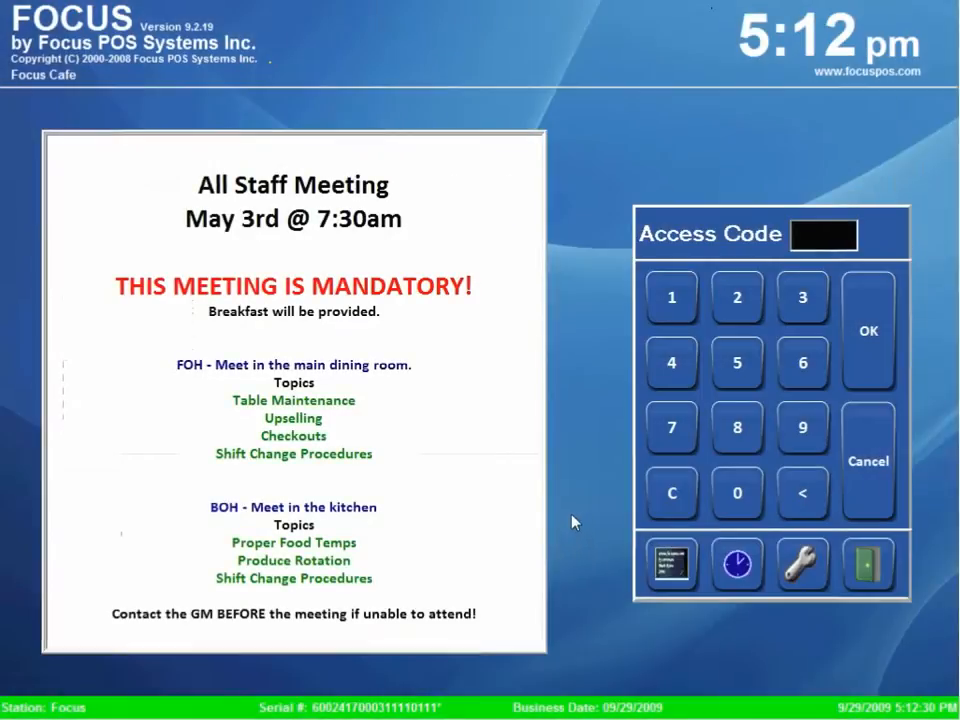
mouse_move(578, 472)
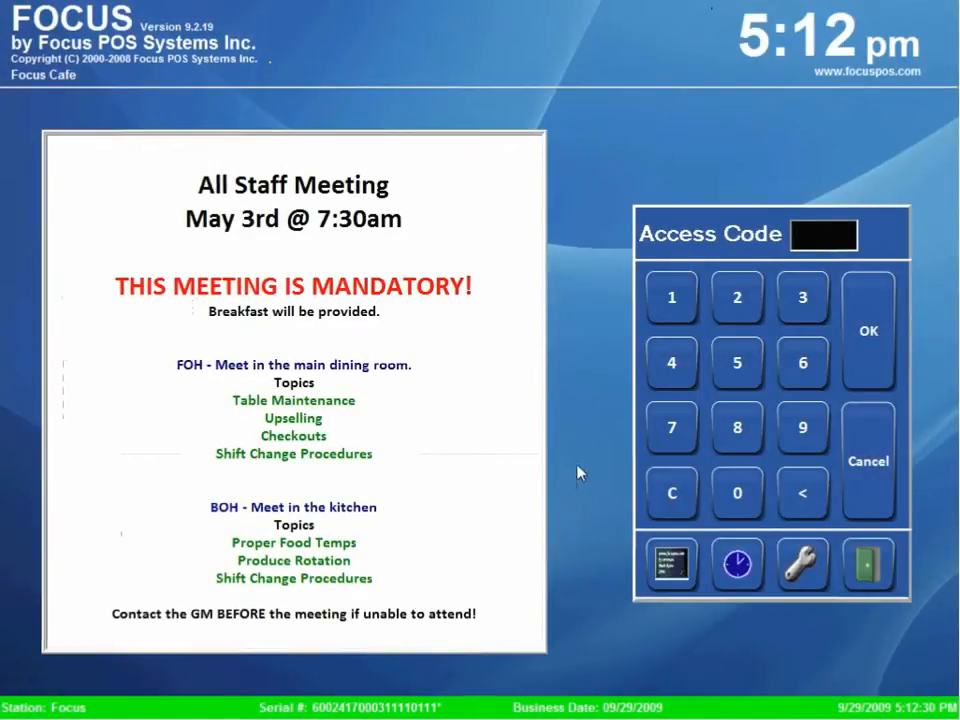
mouse_move(595, 215)
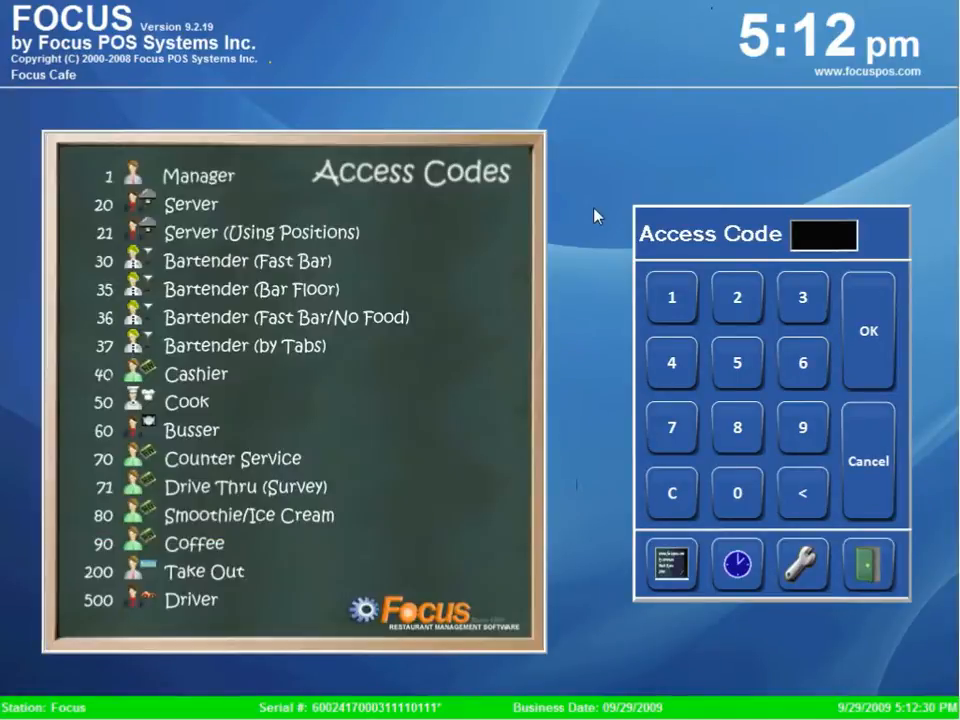
mouse_move(782, 148)
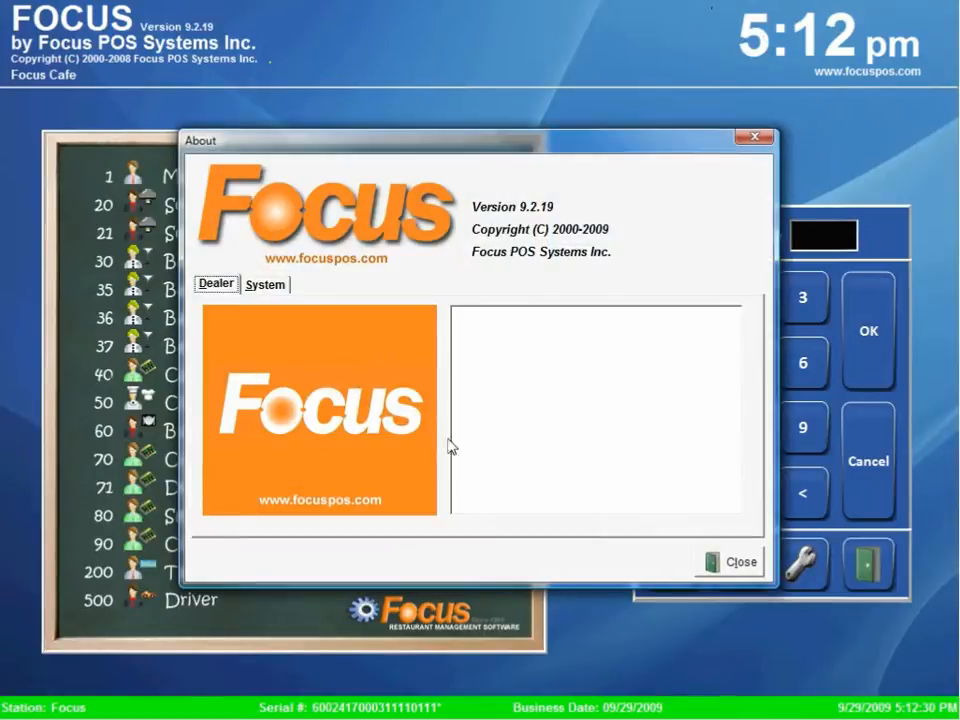
Step: Show the About System details: version 9.2.19, install paths and hardware key
left_click(265, 284)
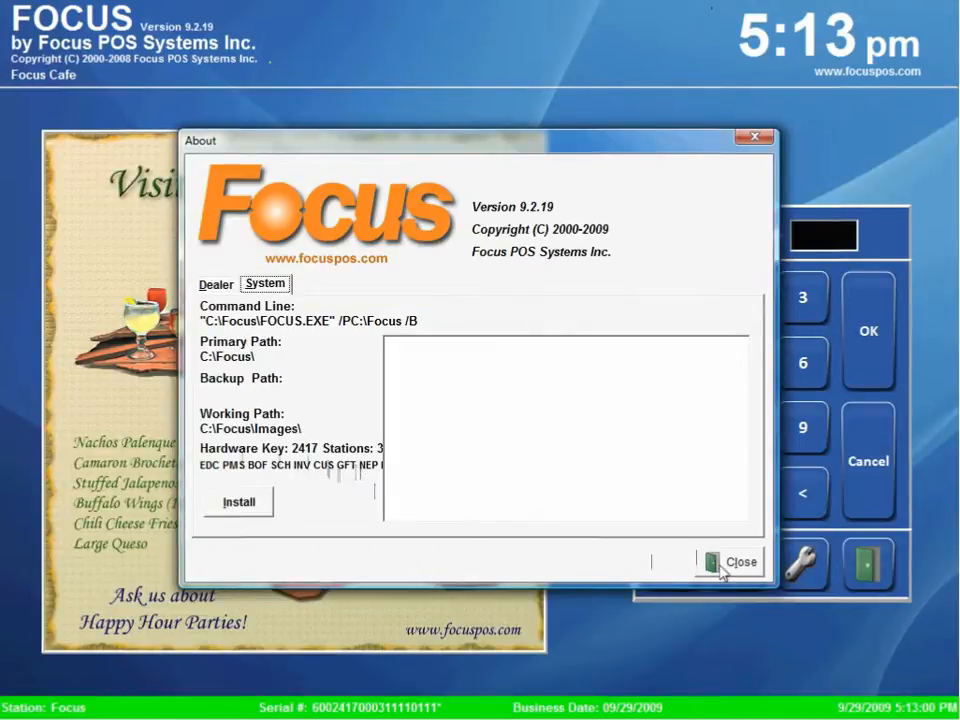
Step: Close the About window and enter the back-office Setup workspace
left_click(739, 561)
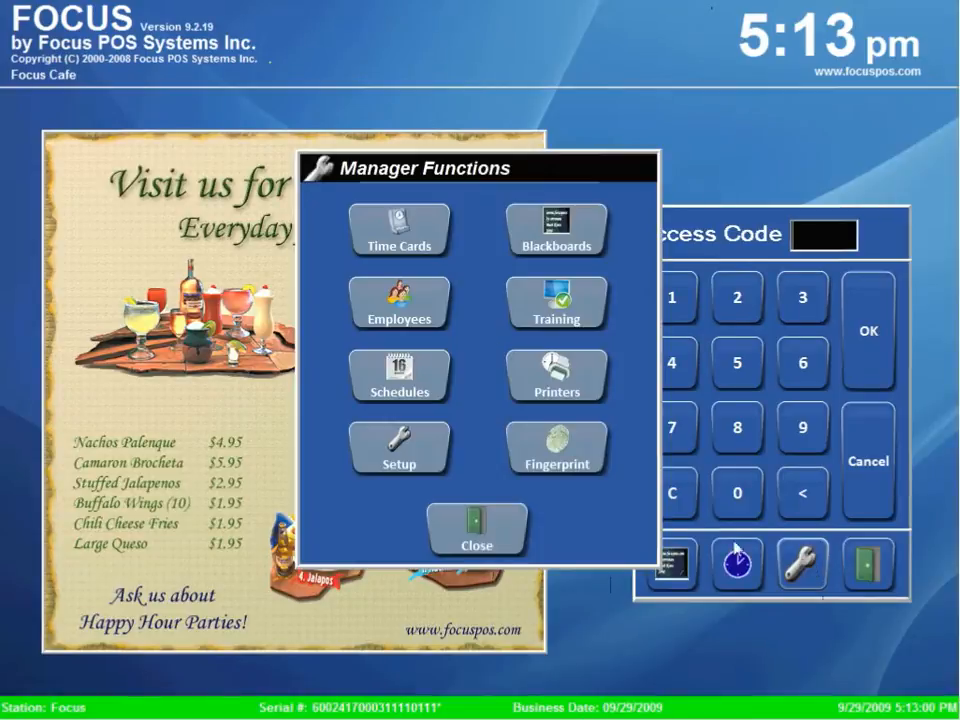
left_click(476, 530)
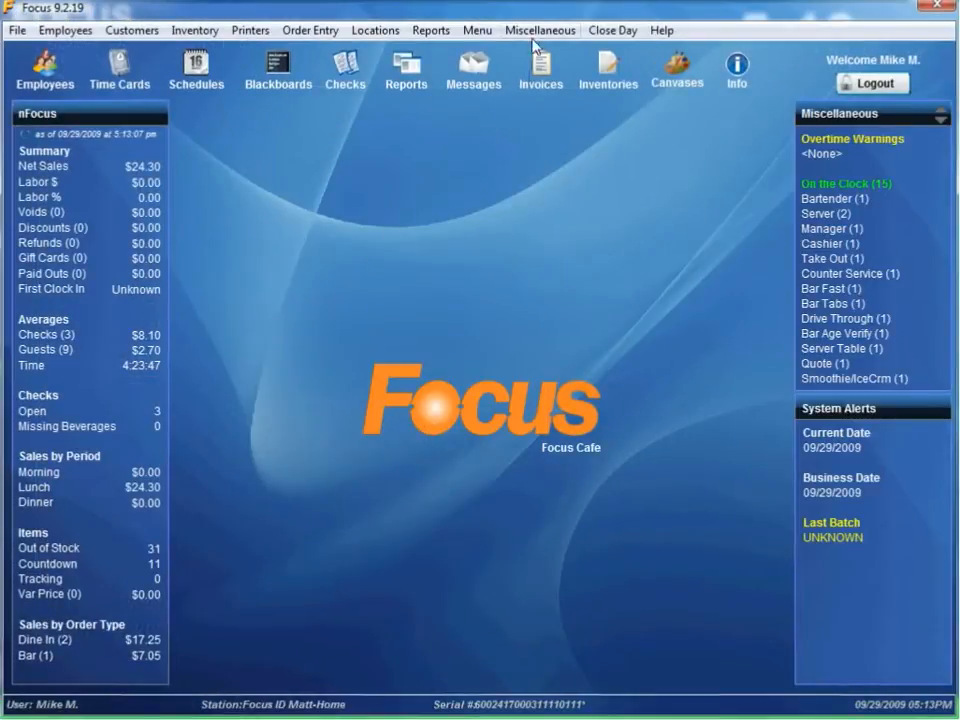
mouse_move(557, 102)
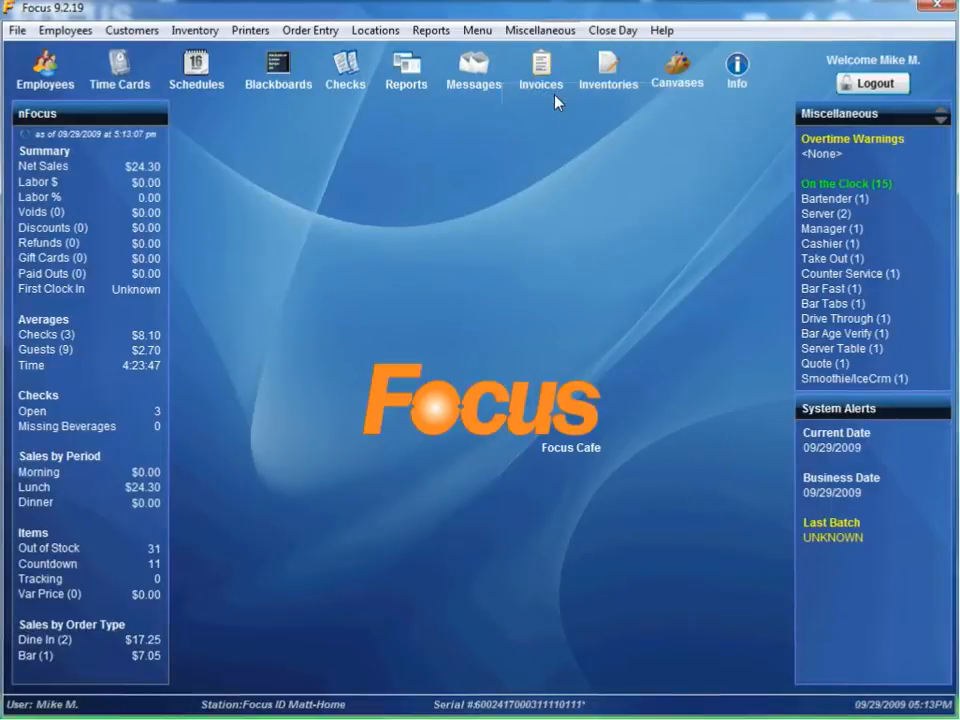
mouse_move(521, 164)
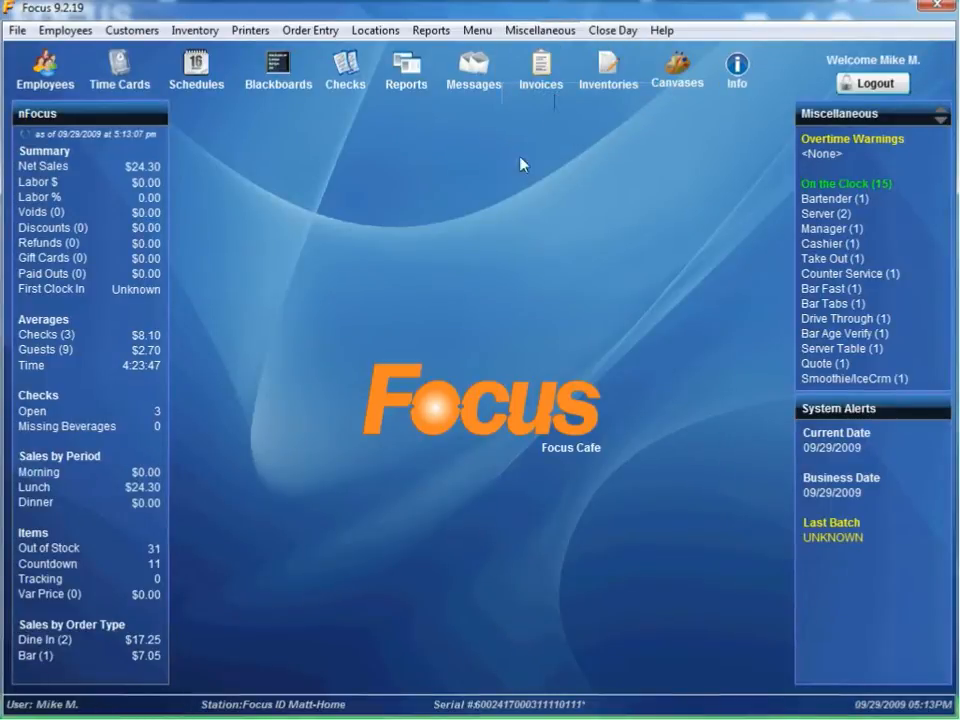
mouse_move(511, 194)
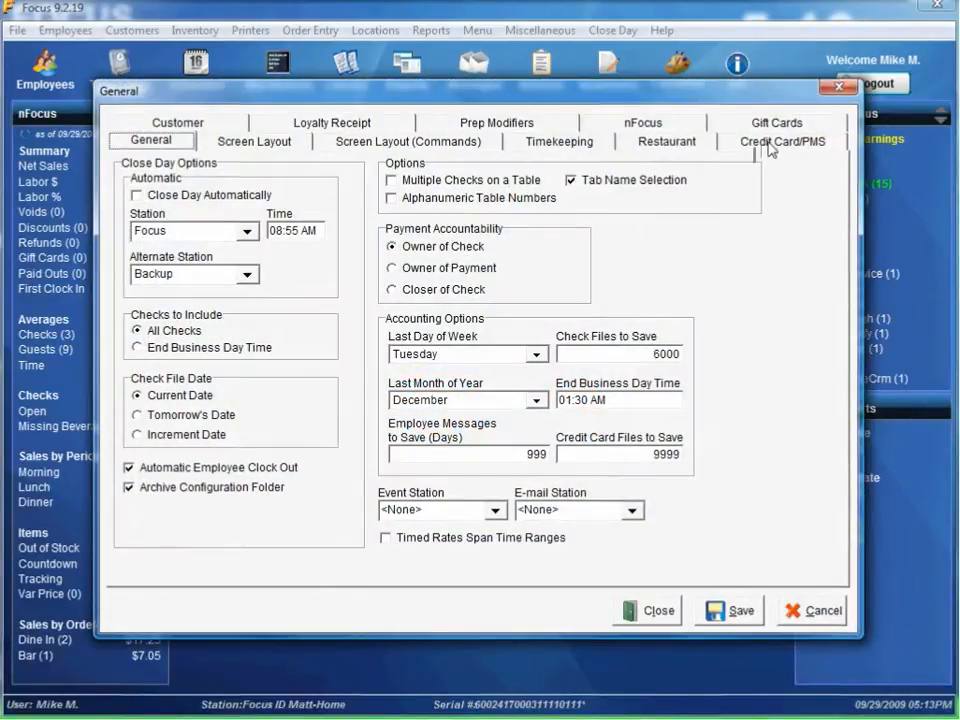
Step: Choose Focus Local as the gift card type and save the gift card settings
left_click(776, 122)
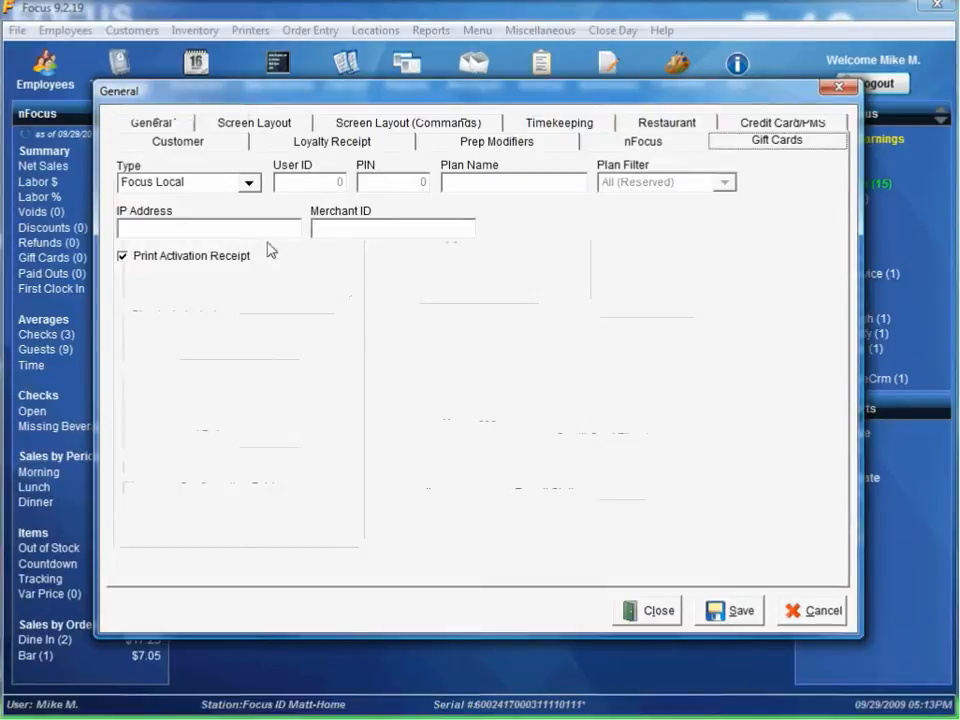
left_click(249, 182)
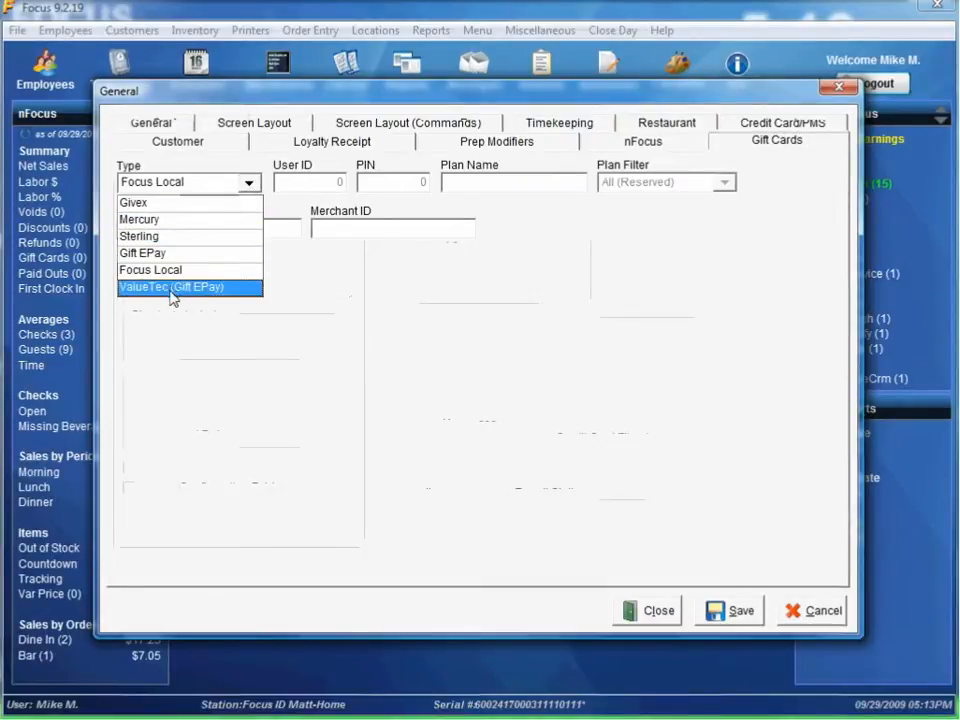
mouse_move(170, 219)
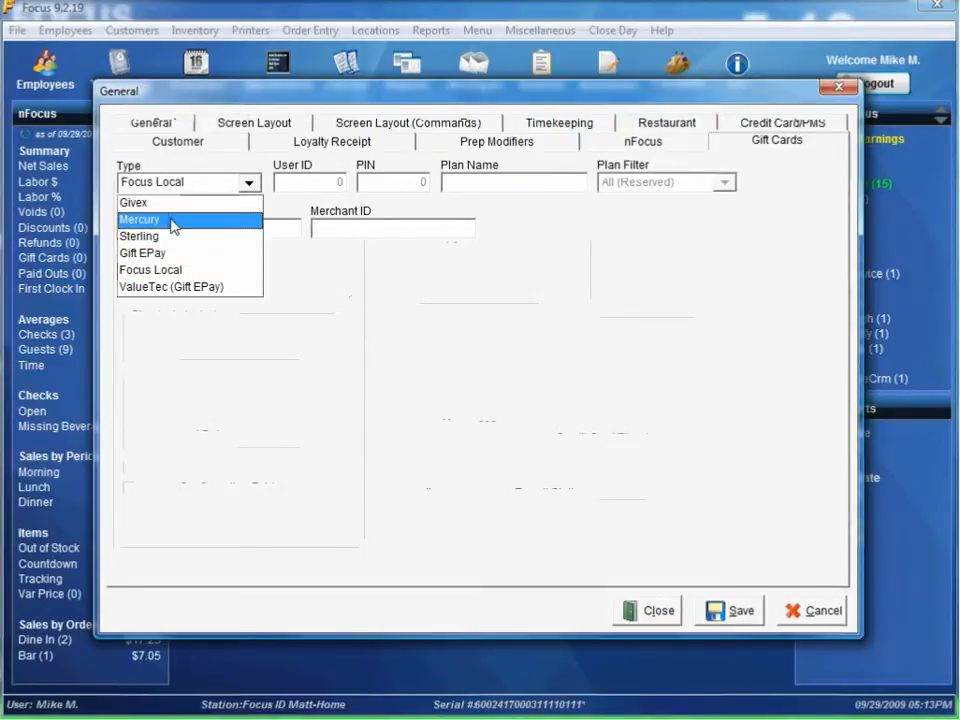
mouse_move(185, 253)
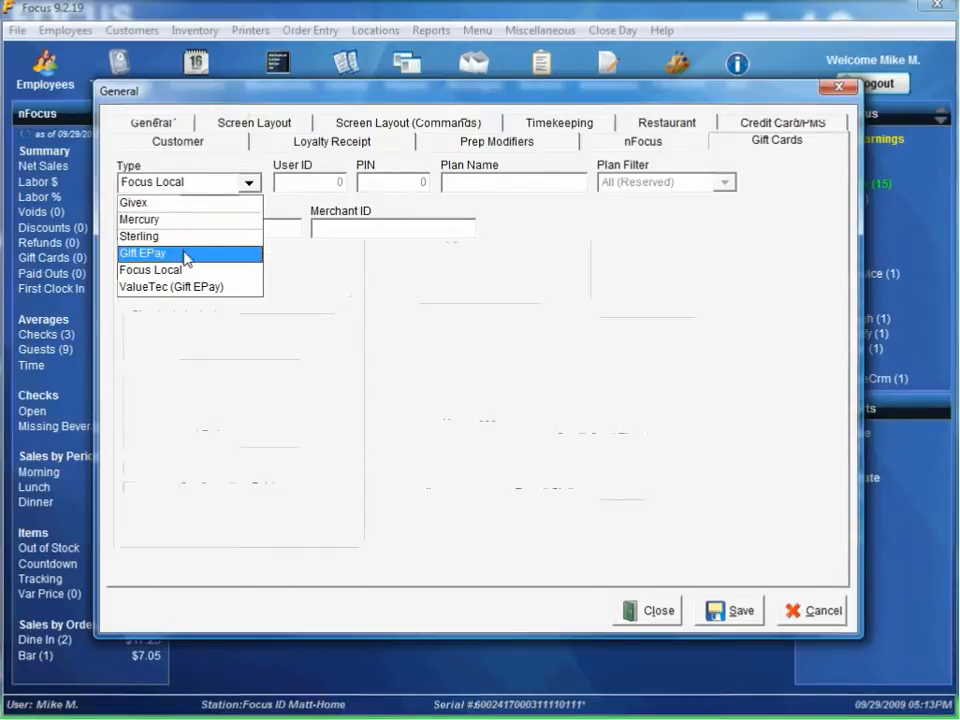
mouse_move(205, 287)
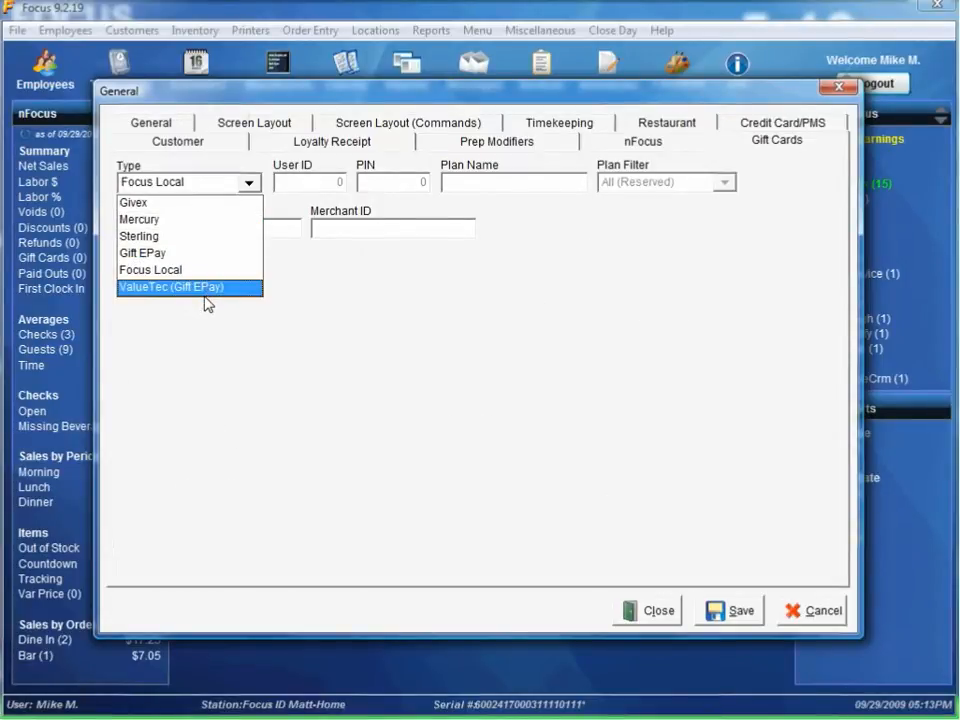
left_click(150, 269)
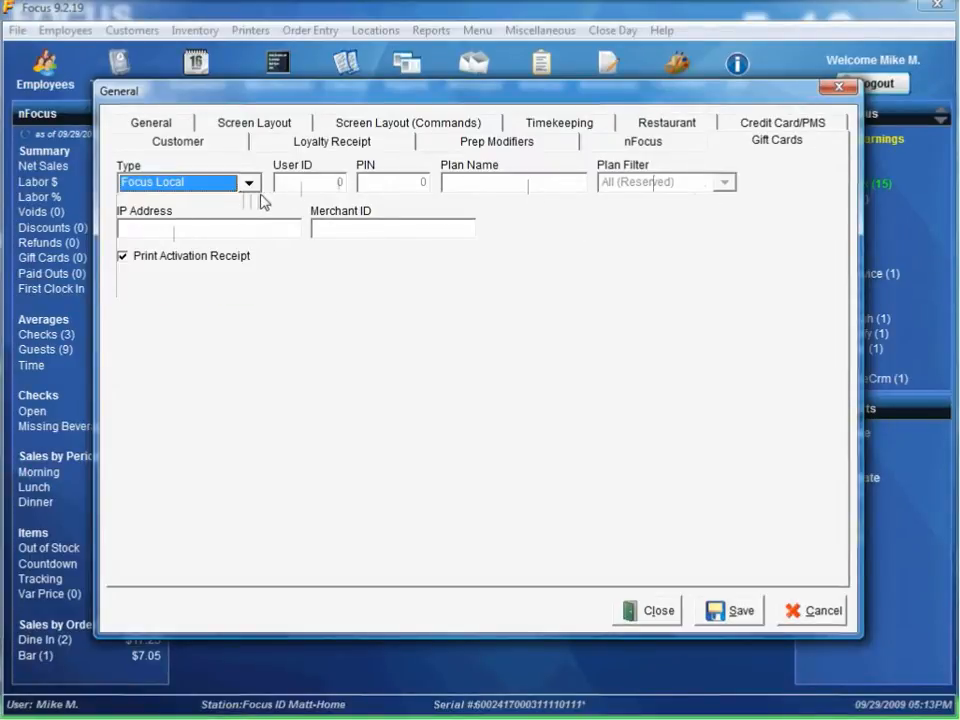
left_click(248, 182)
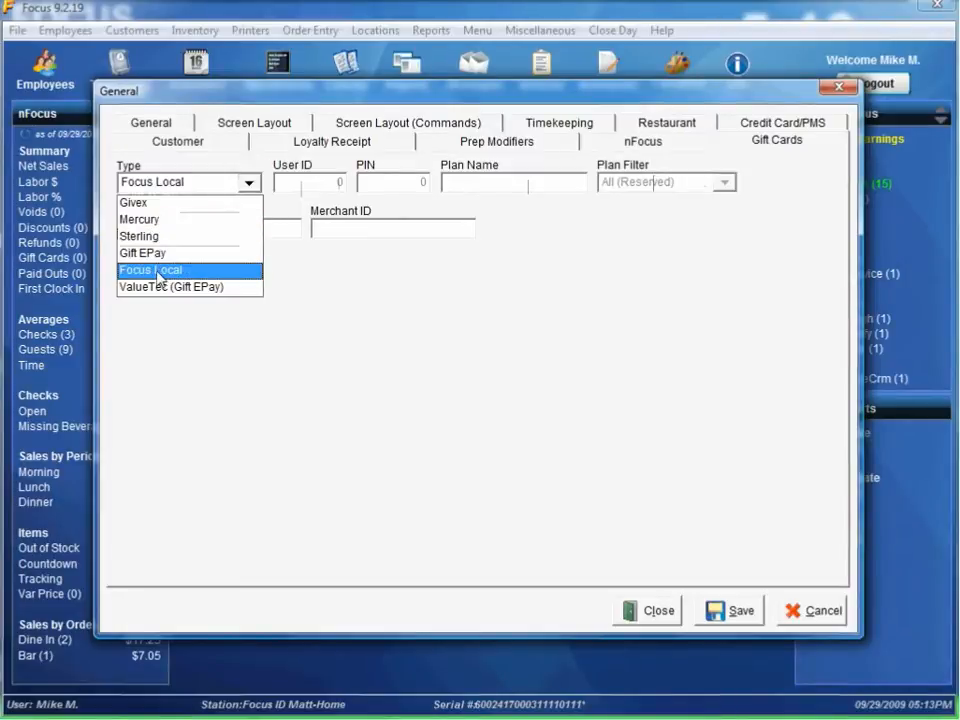
left_click(150, 270)
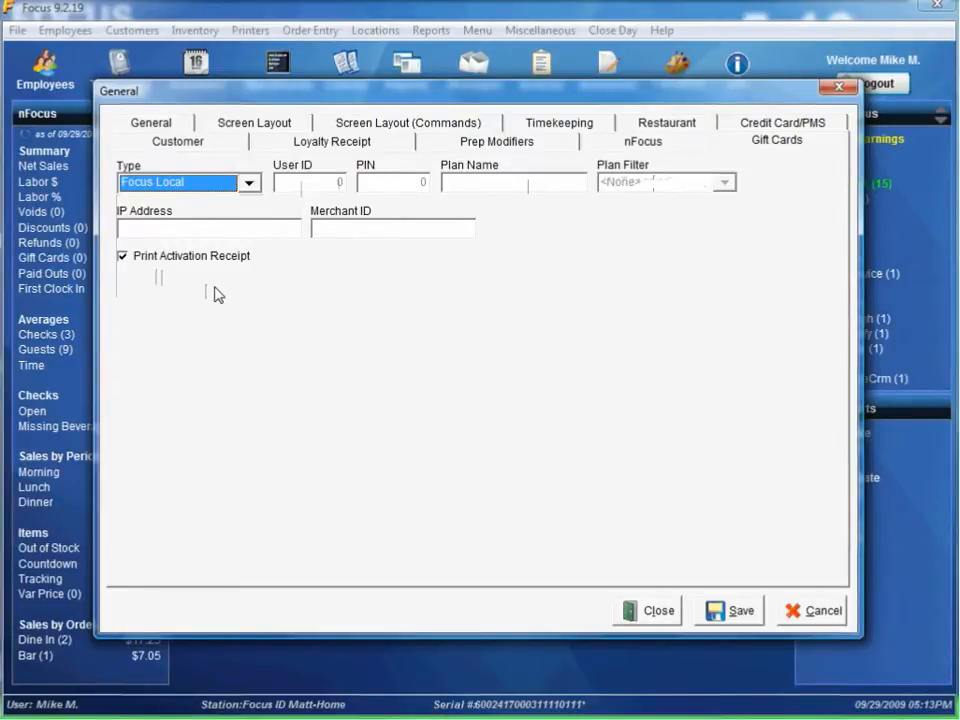
mouse_move(163, 267)
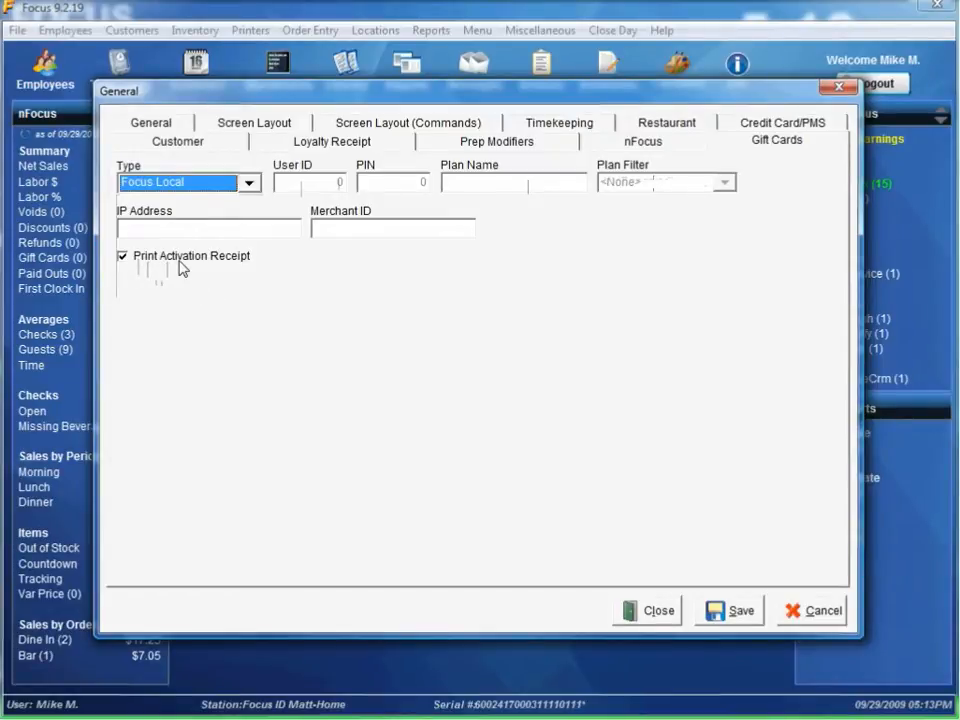
mouse_move(213, 315)
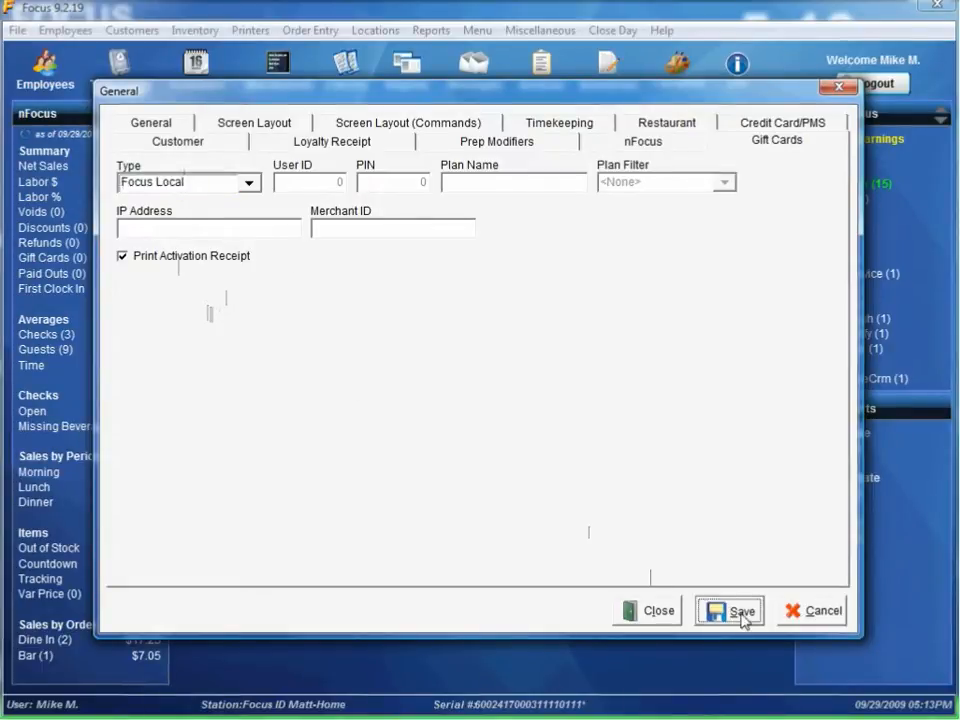
left_click(740, 610)
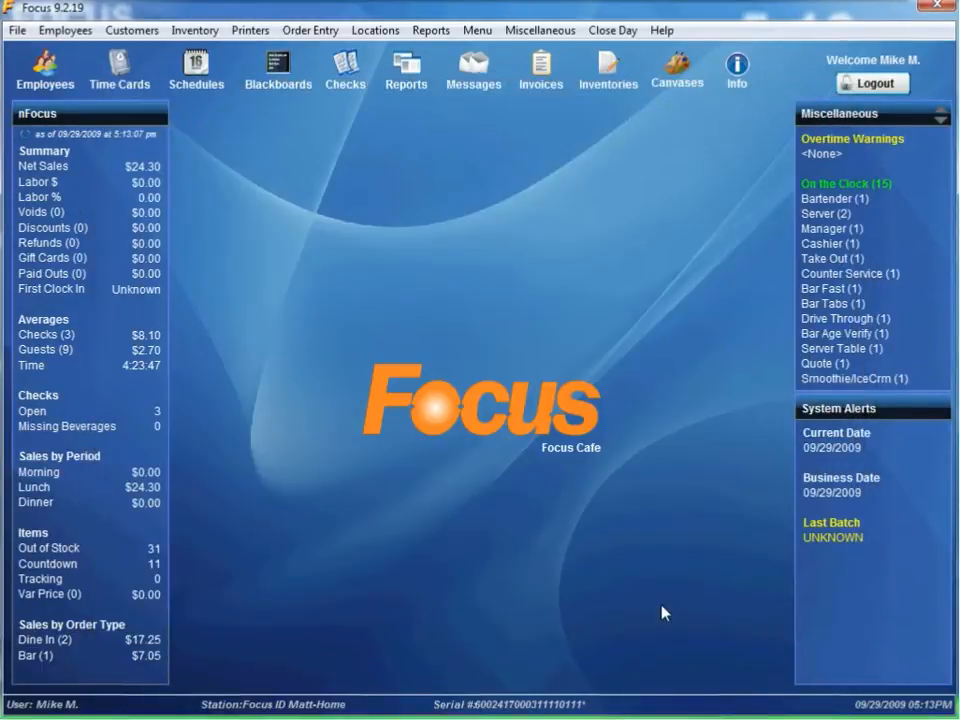
mouse_move(422, 203)
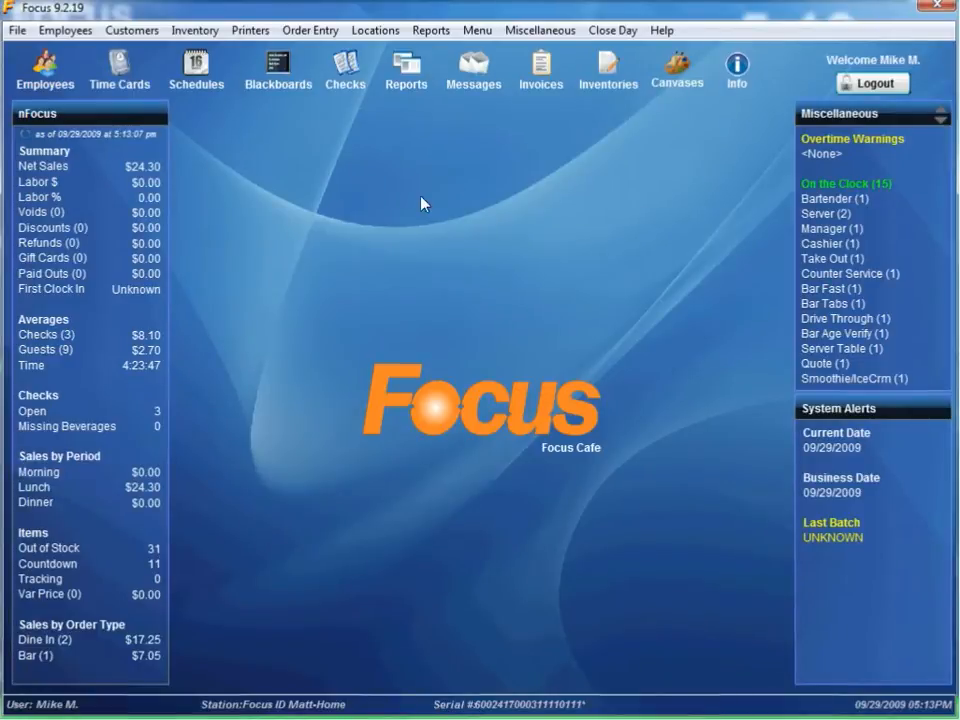
Step: Add a new menu item named Sell Gift Card
left_click(477, 30)
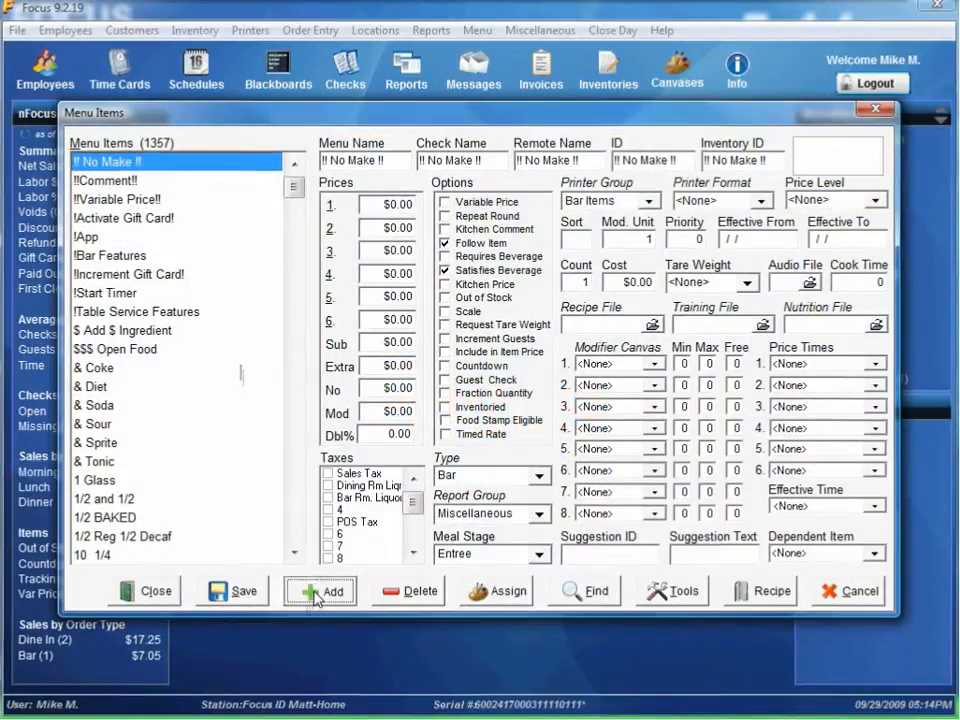
left_click(320, 590)
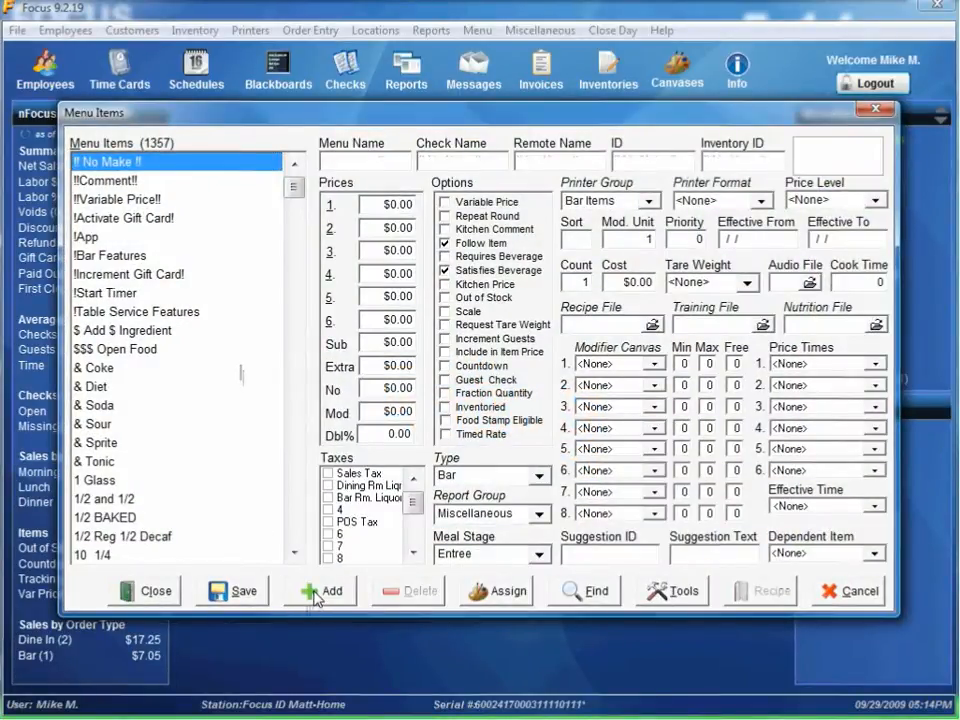
left_click(330, 590)
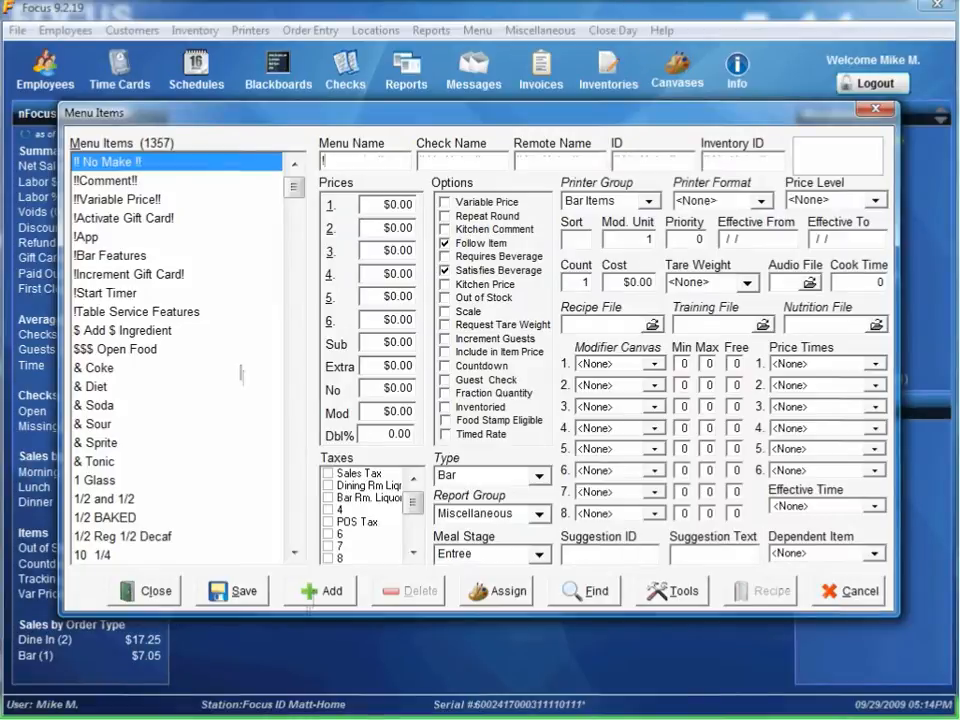
type("Sell Gift Card")
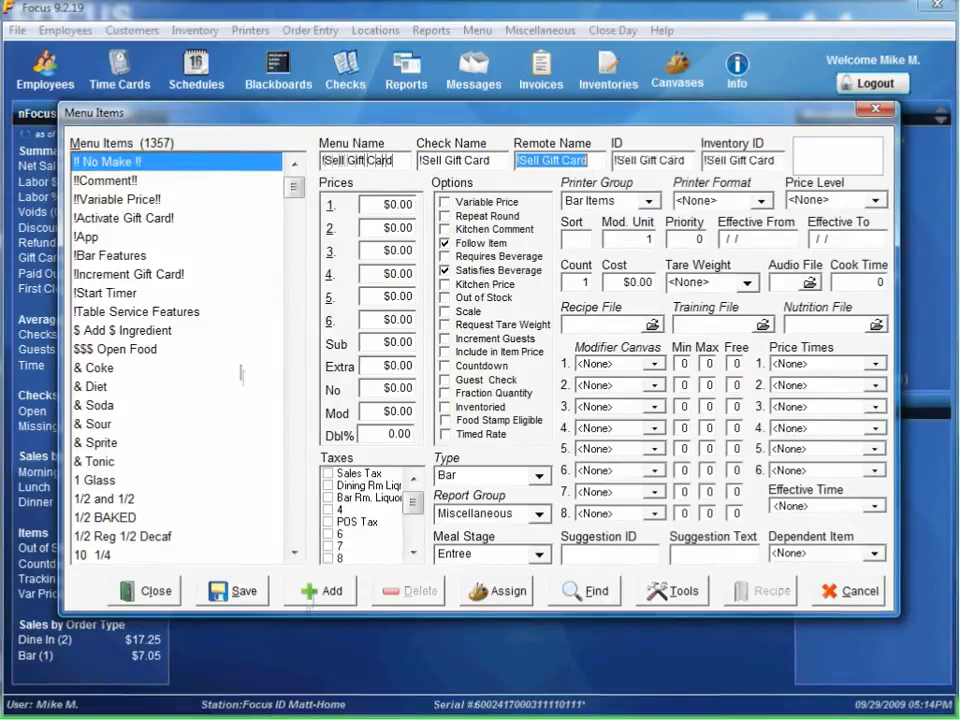
left_click(648, 200)
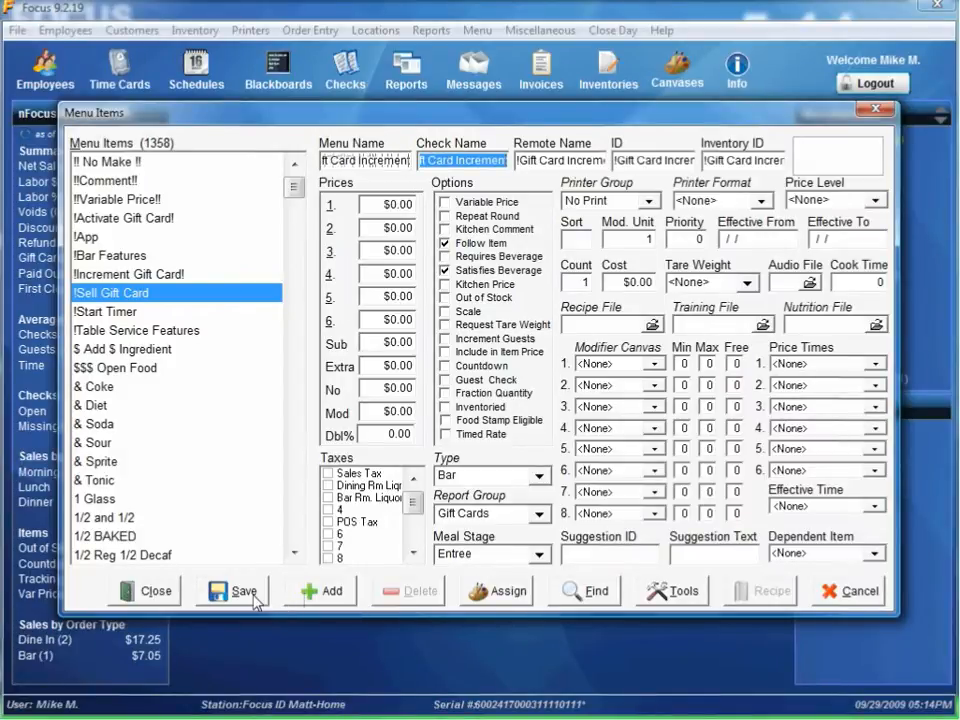
Step: Save the Gift Card Increment and Gift Card Balance items and close Menu Items
left_click(243, 591)
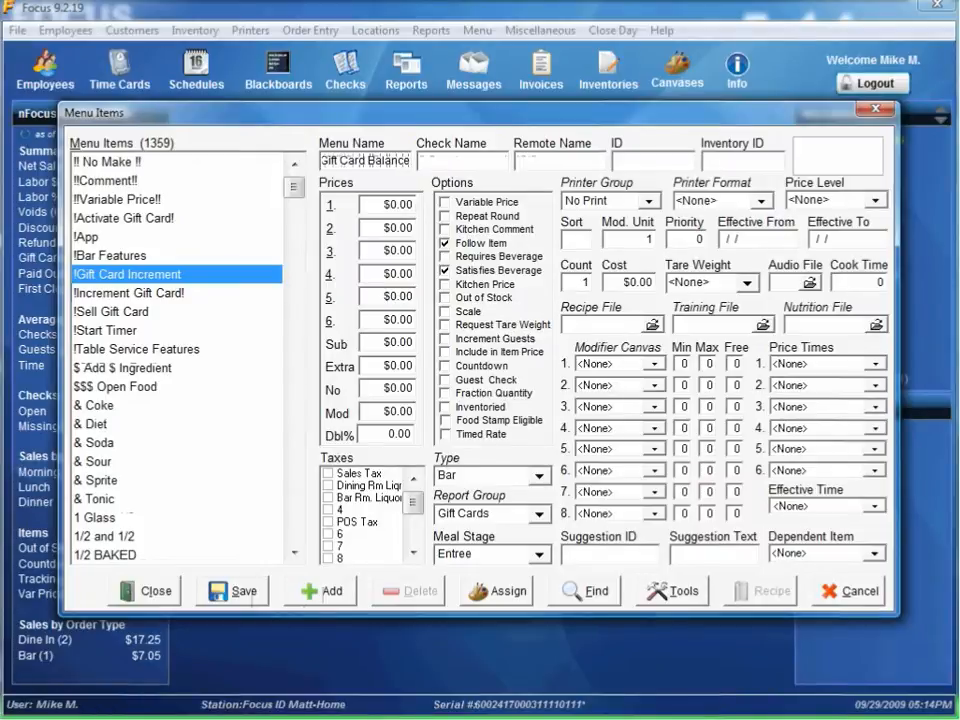
left_click(243, 590)
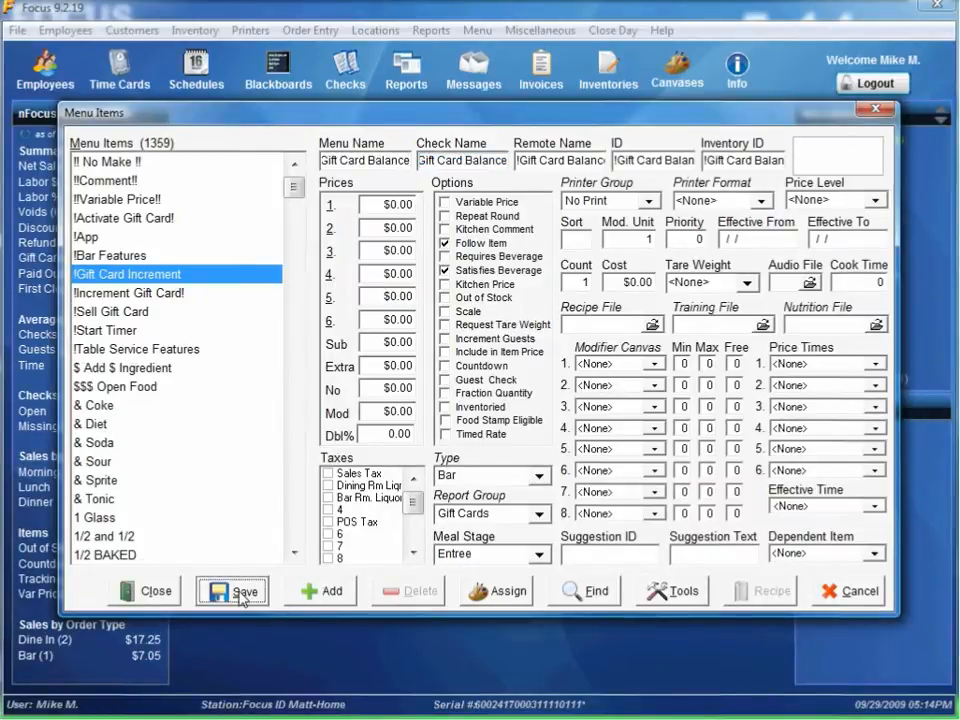
left_click(244, 590)
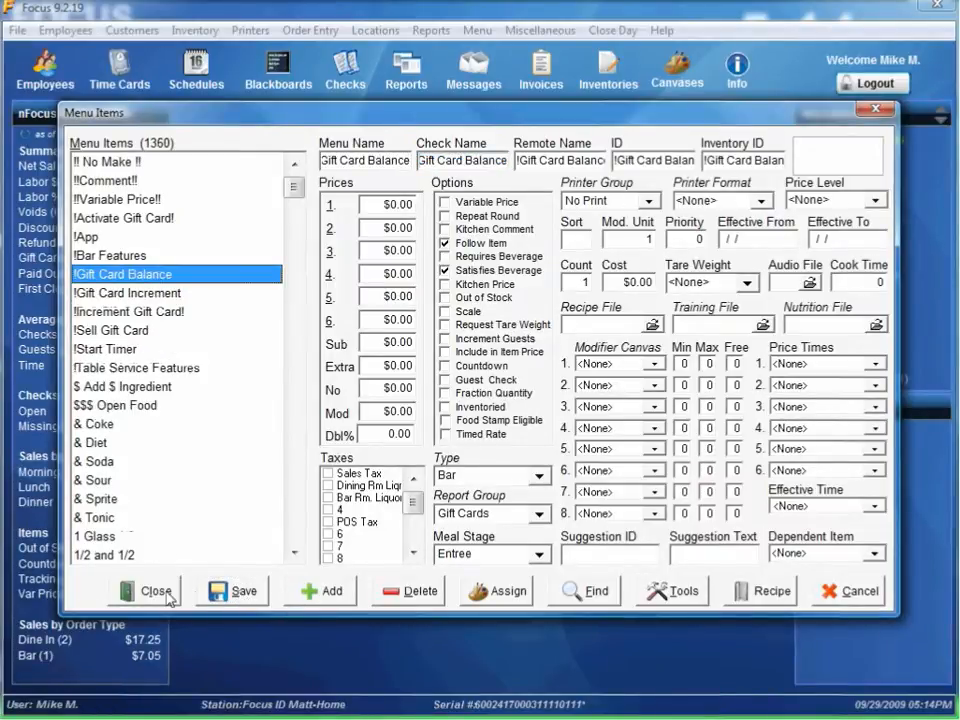
left_click(145, 591)
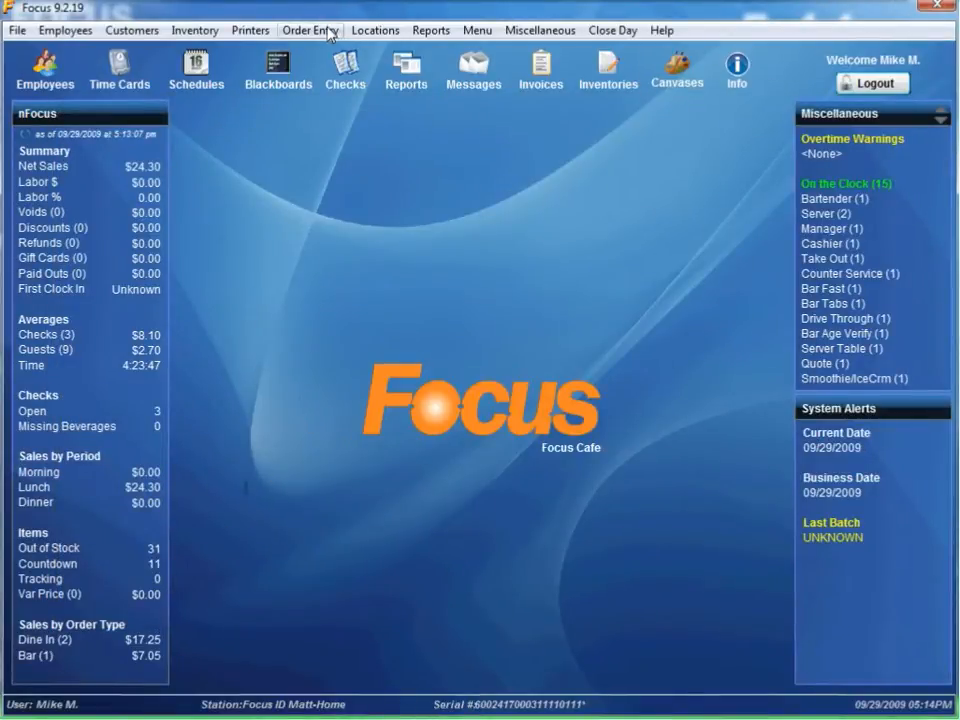
Step: Turn Package 80 into Gift Card^Activate with !Sell Gift Card and Gift Card Activation command
left_click(309, 30)
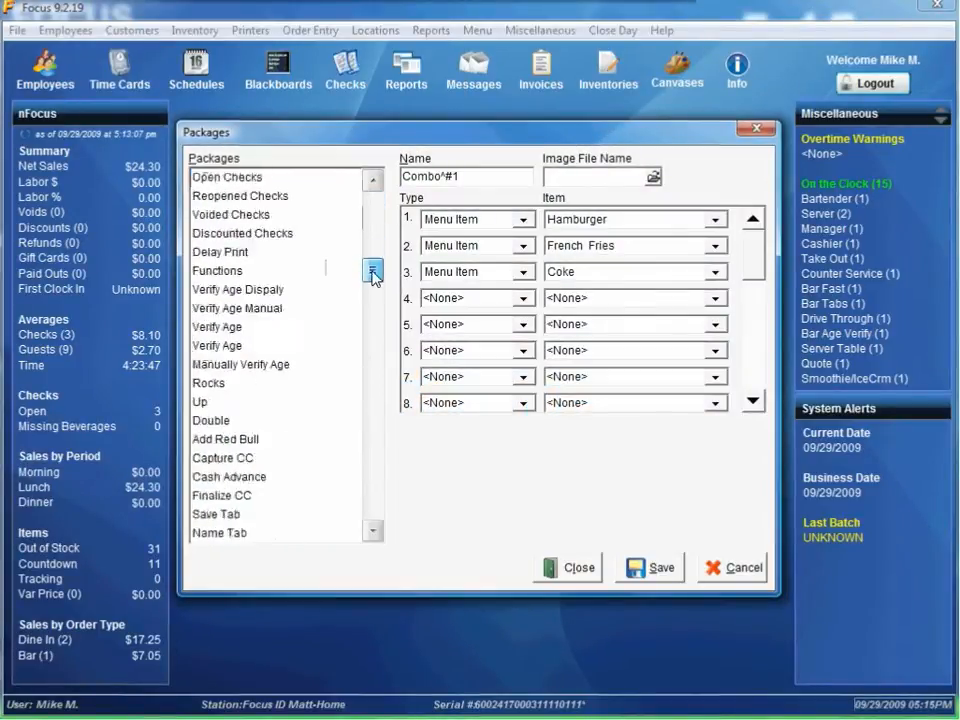
left_click(373, 277)
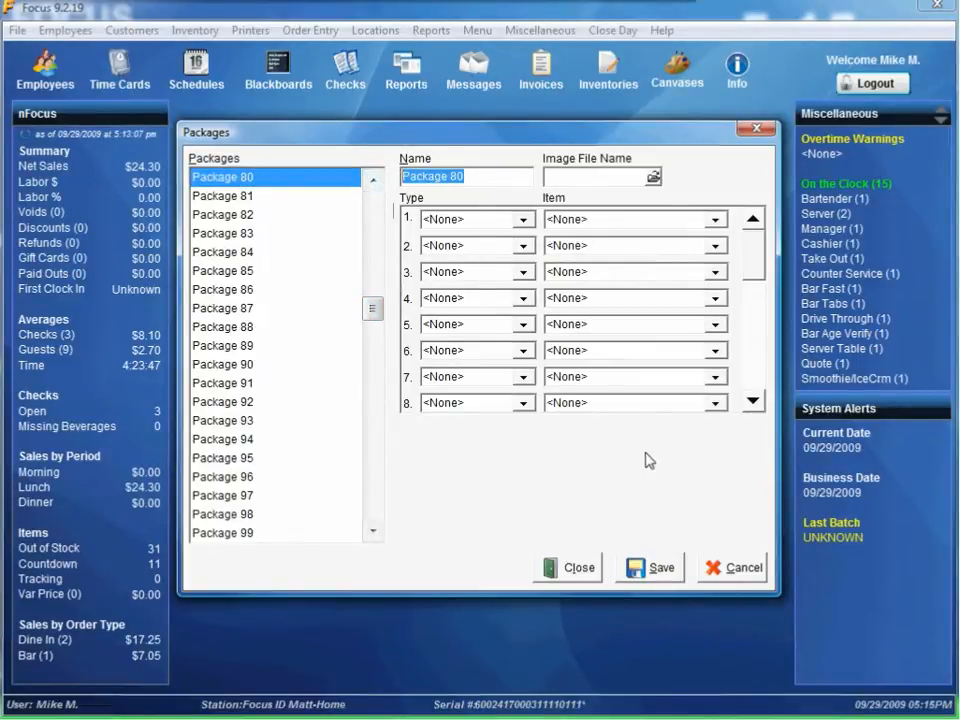
type("Gin")
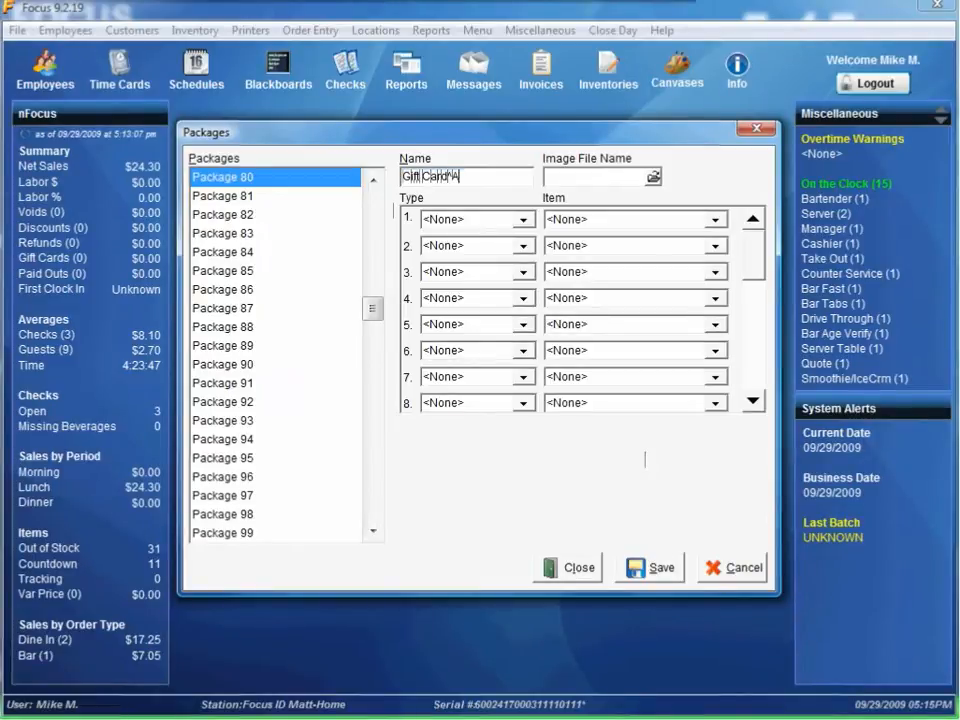
type("ctivate")
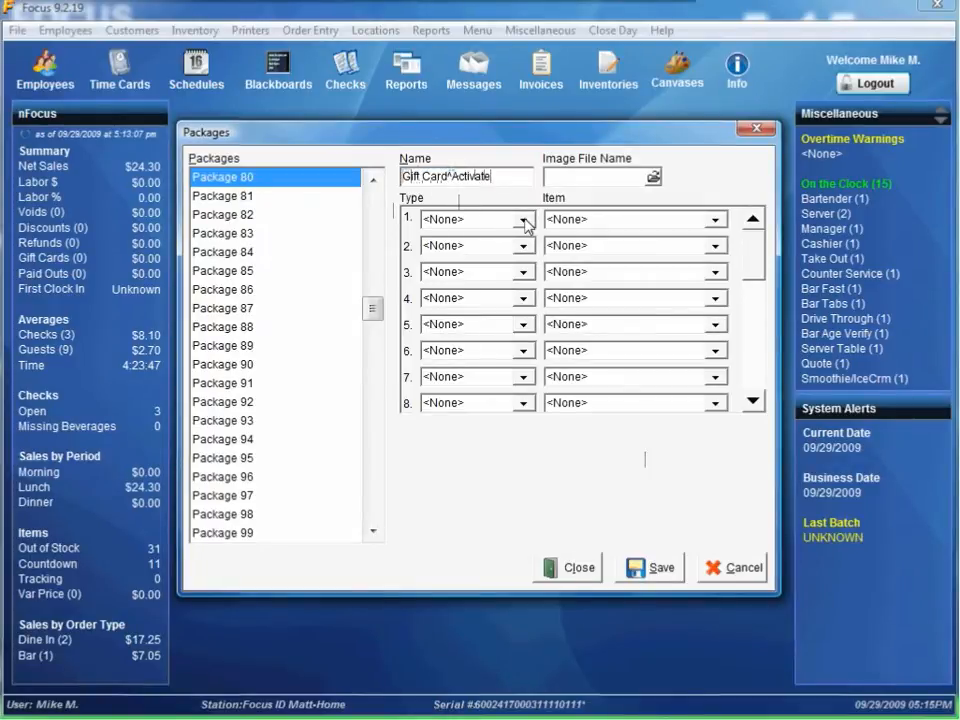
left_click(518, 219)
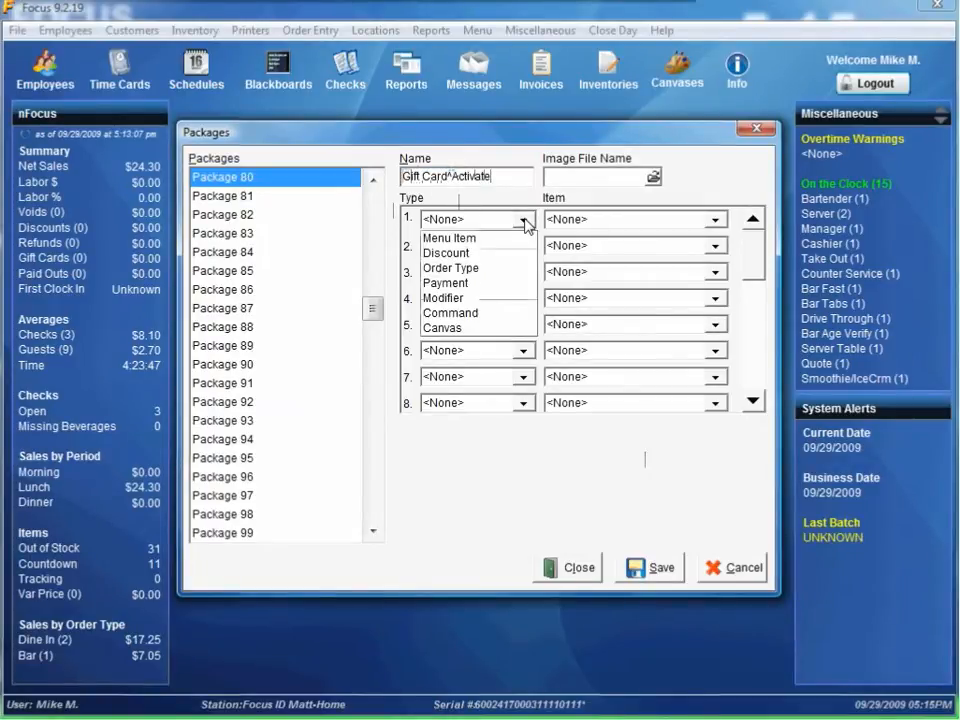
left_click(449, 238)
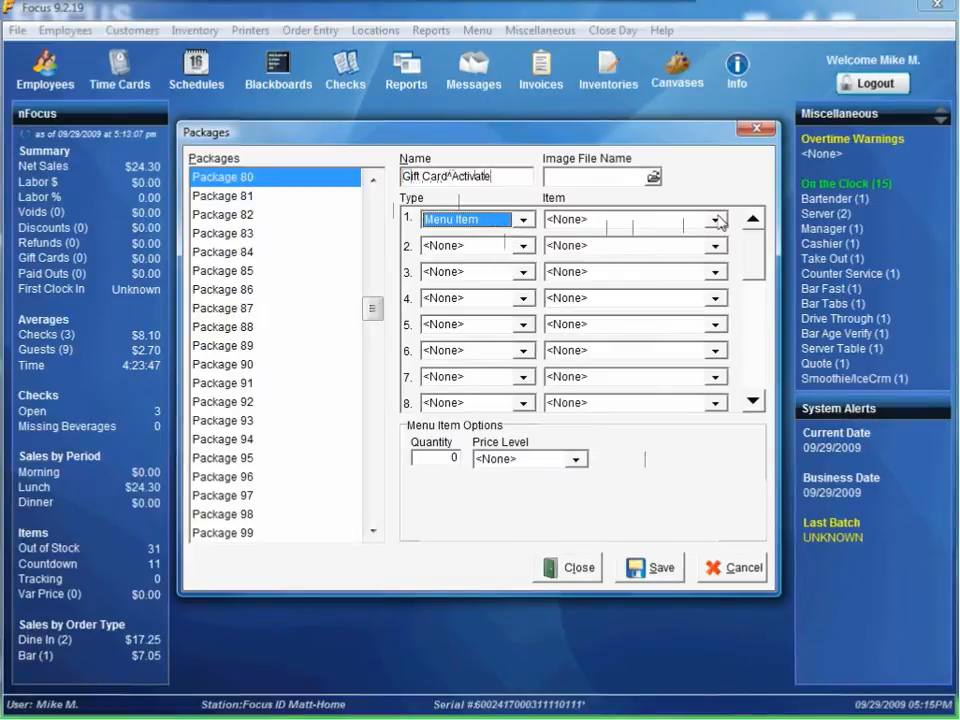
left_click(716, 219)
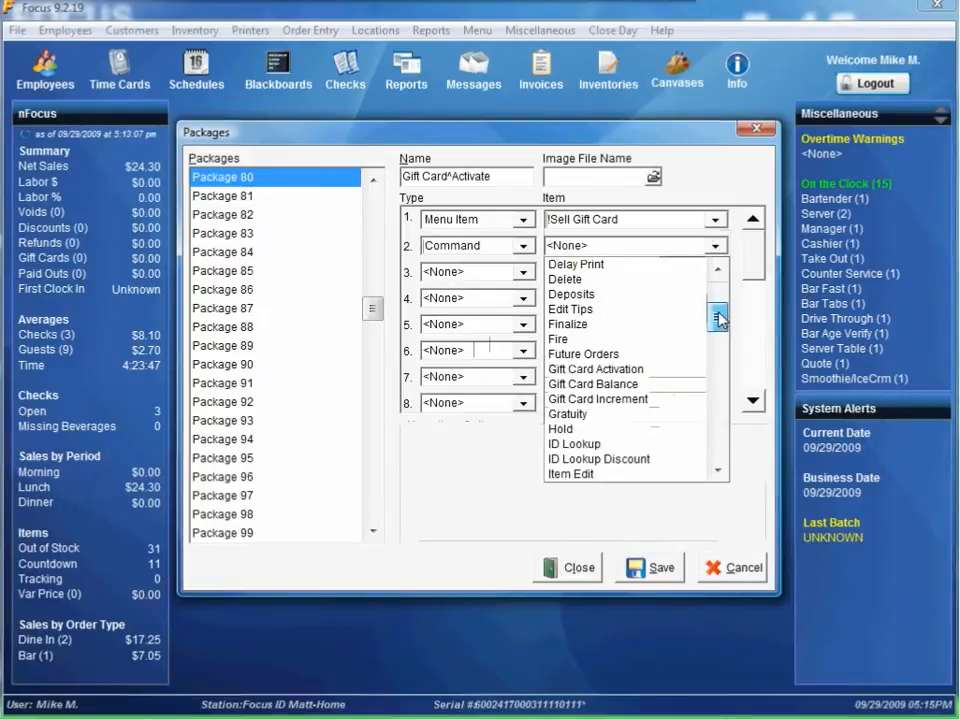
left_click(595, 369)
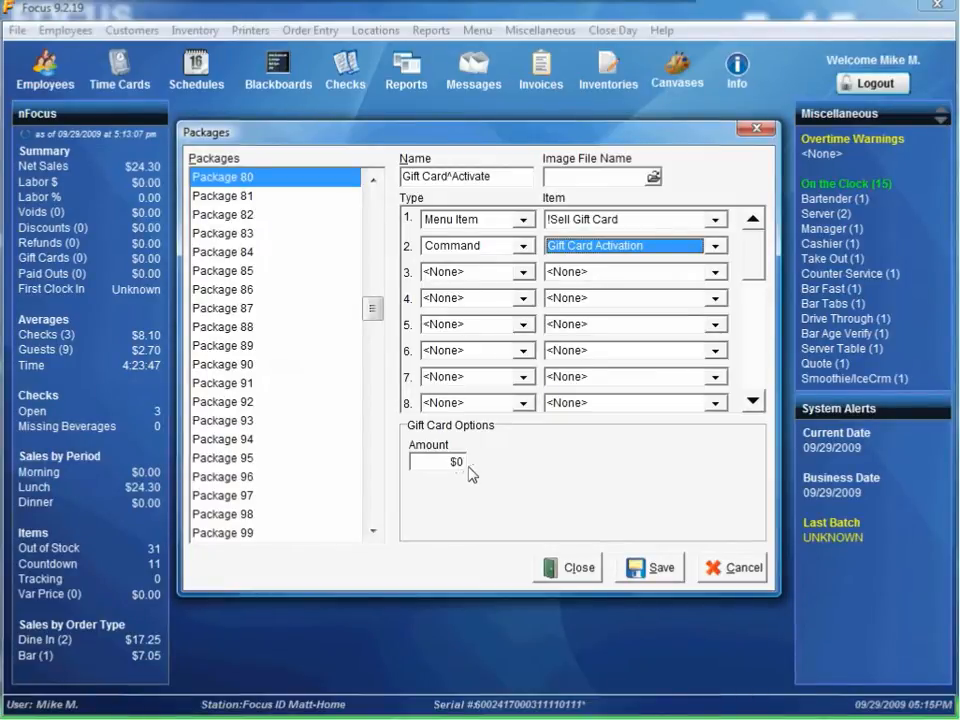
left_click(659, 567)
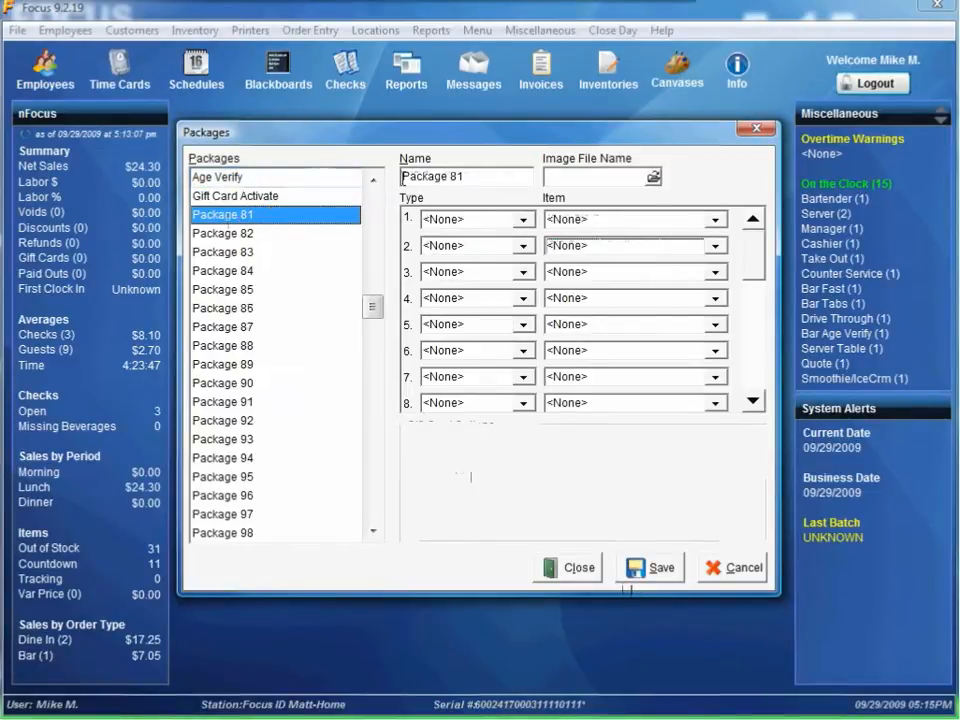
Step: Rename Package 81 to Gift Card^Balance with line 1 as menu item !Gift Card Balance
triple_click(465, 176)
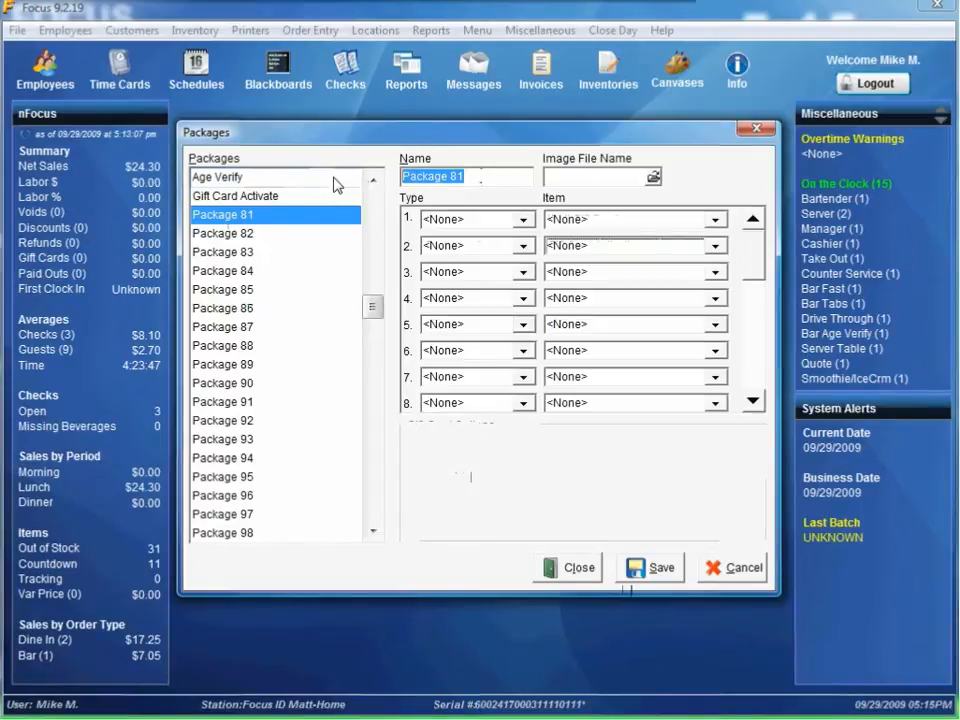
type("Gift Card")
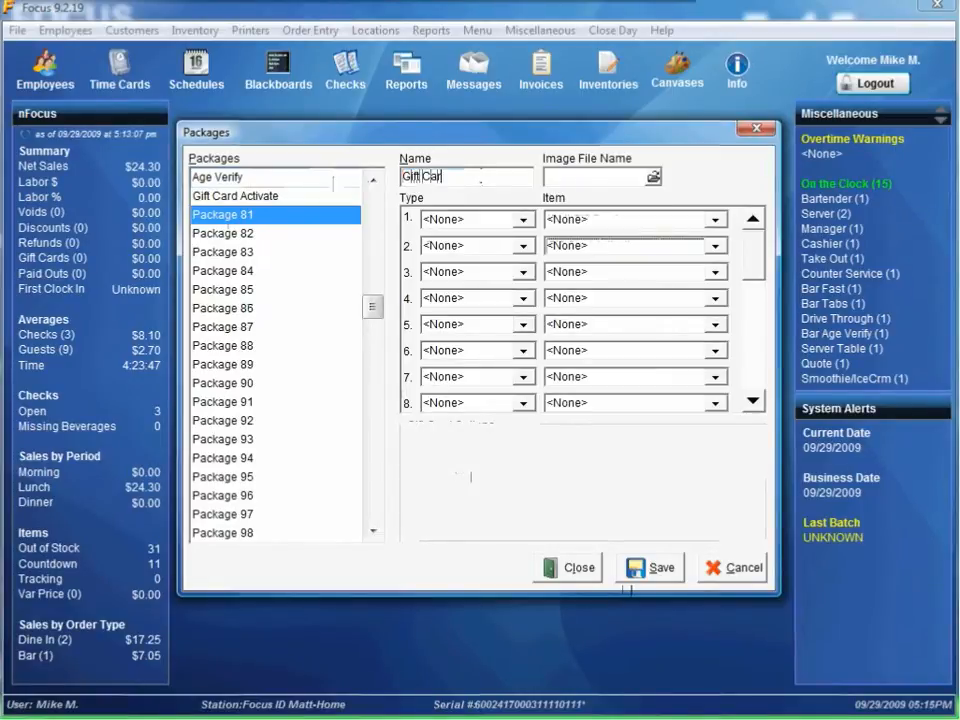
type("d")
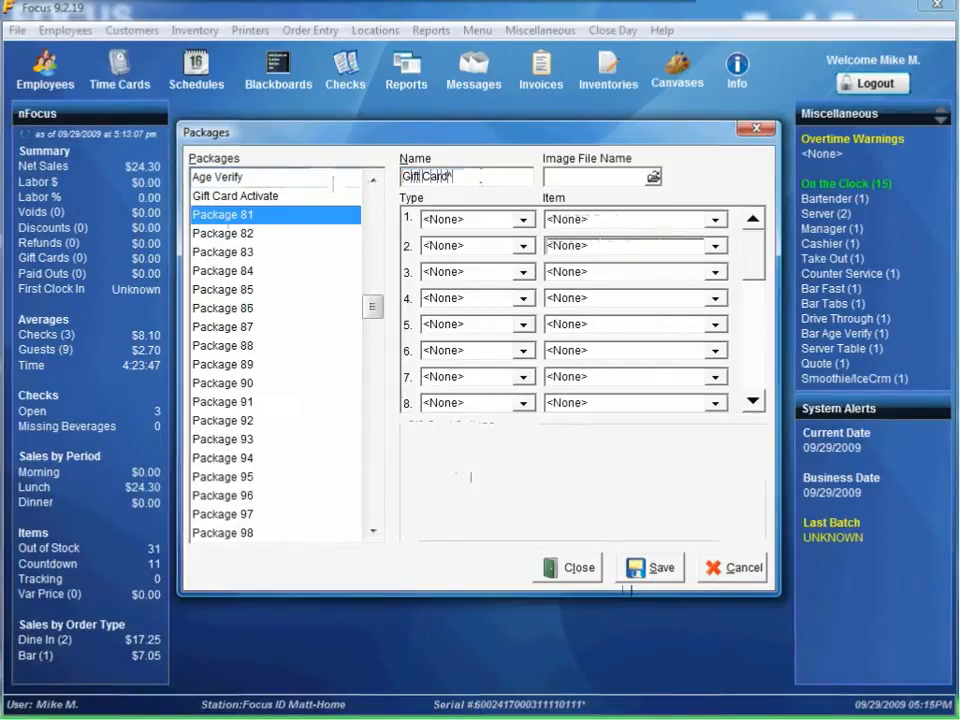
type("^Balance")
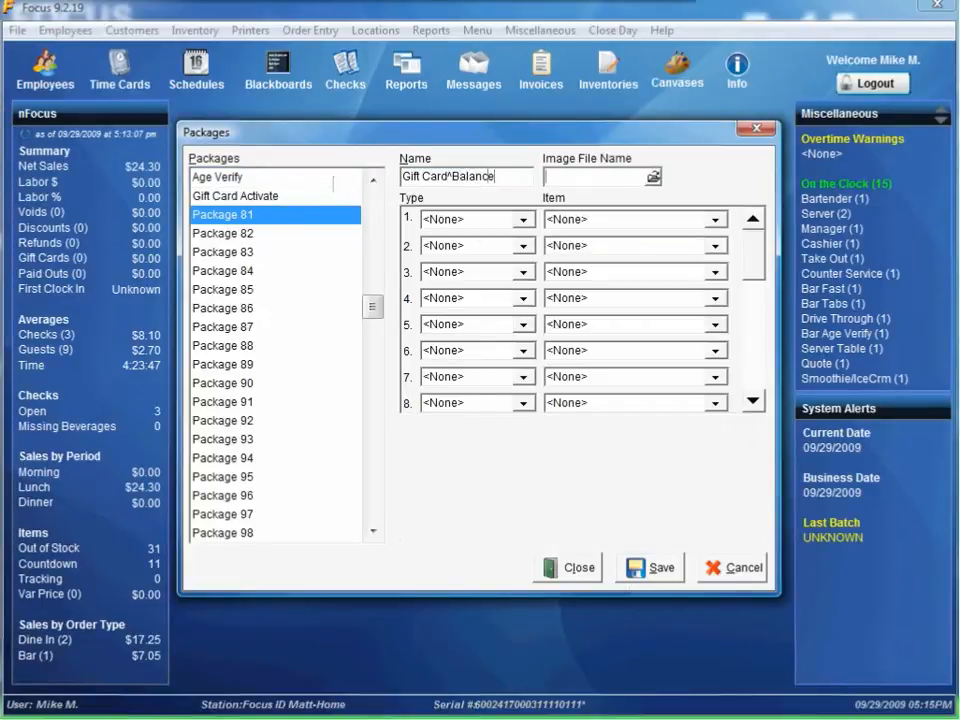
left_click(470, 219)
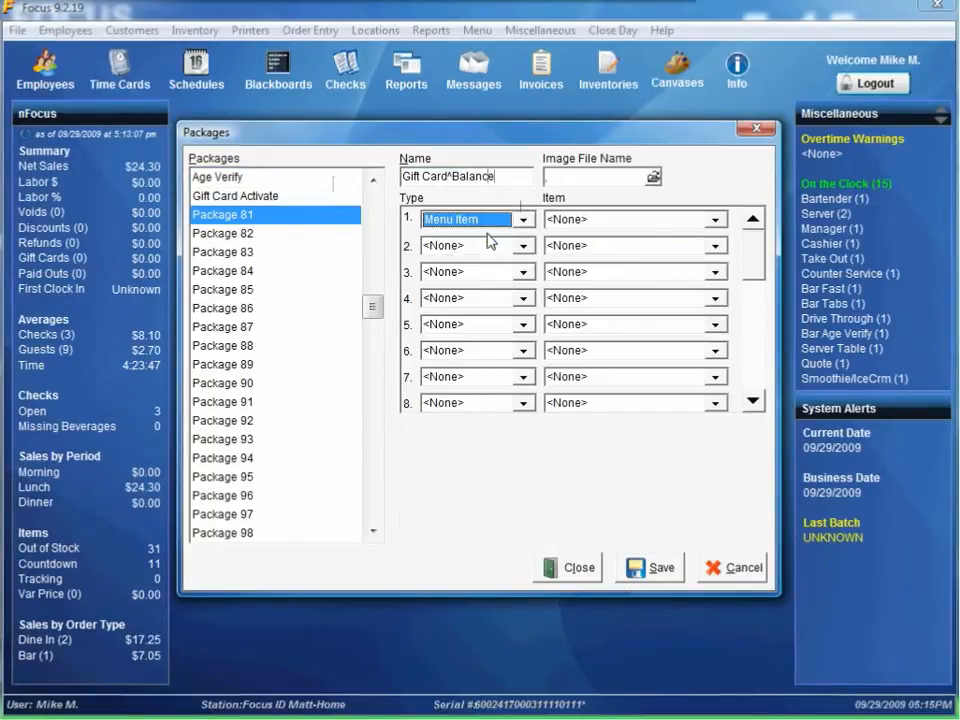
left_click(715, 219)
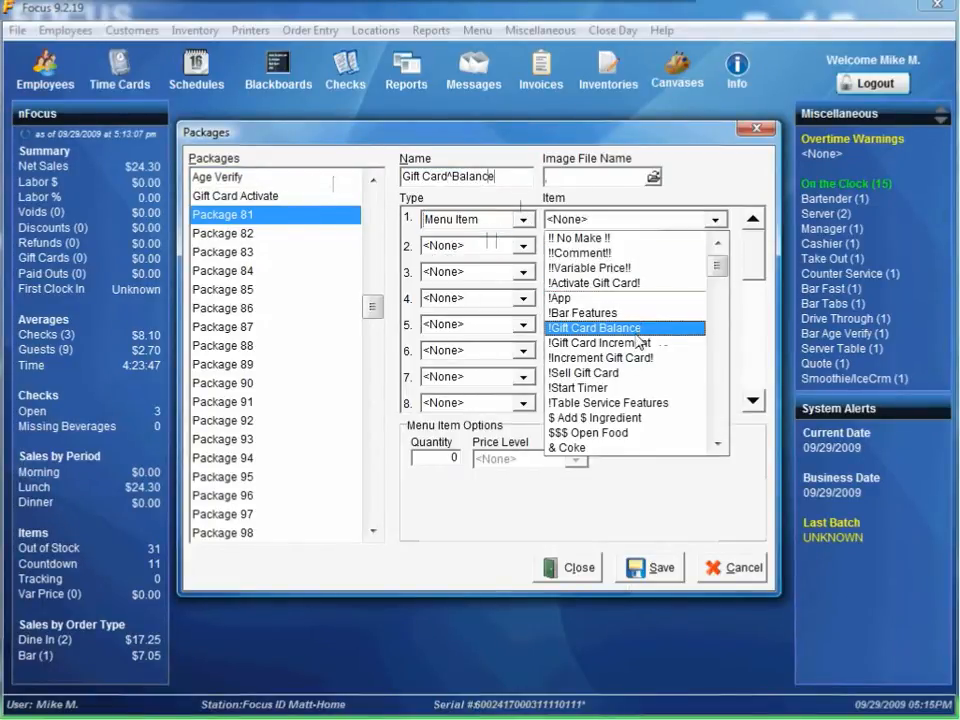
left_click(594, 327)
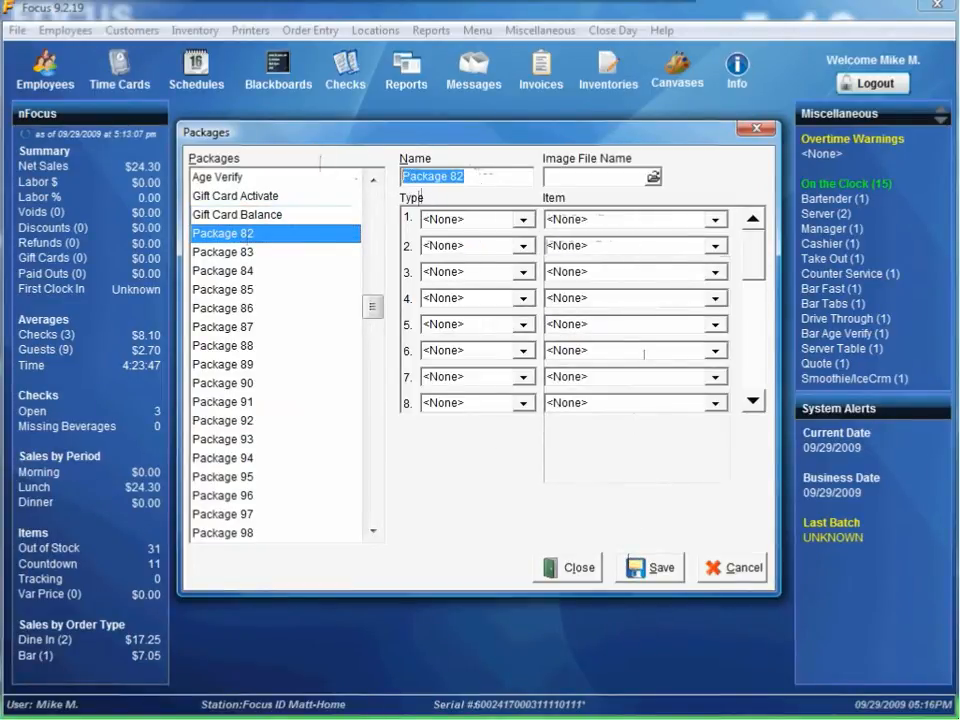
Step: Save Package 82 as Gift Card^Increment with !Gift Card Increment item and Gift Card Increment command
type("Gift Card Increment")
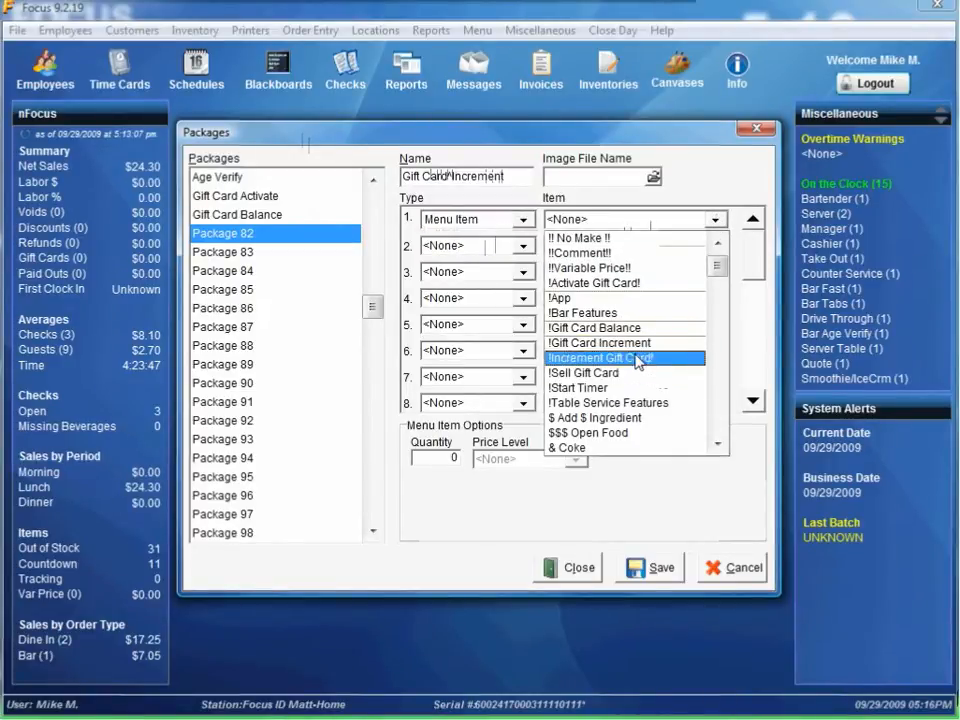
left_click(600, 343)
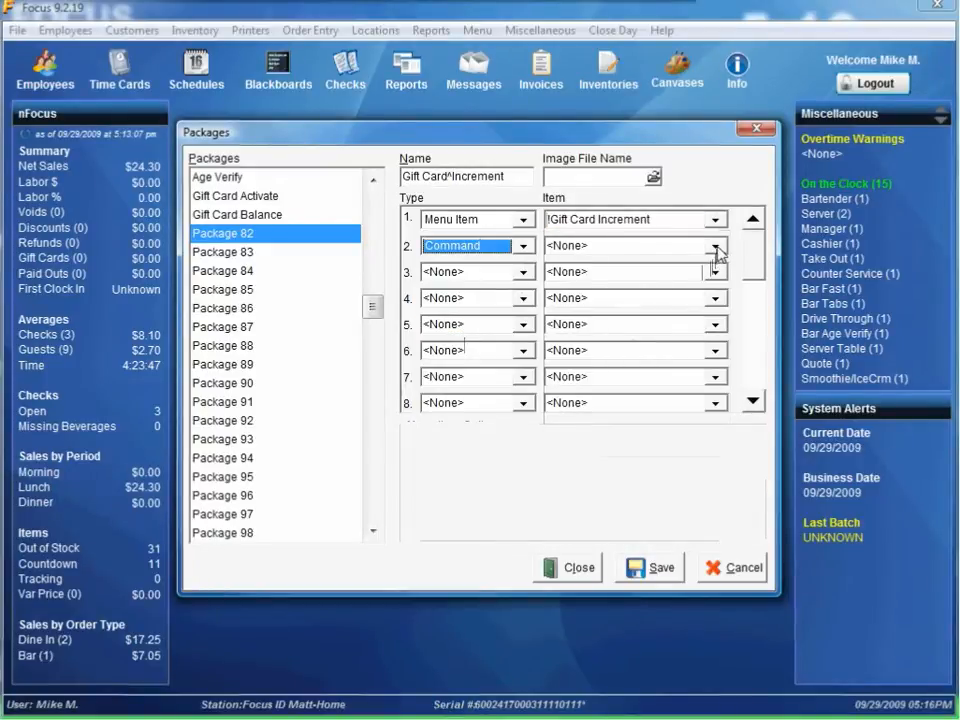
left_click(715, 245)
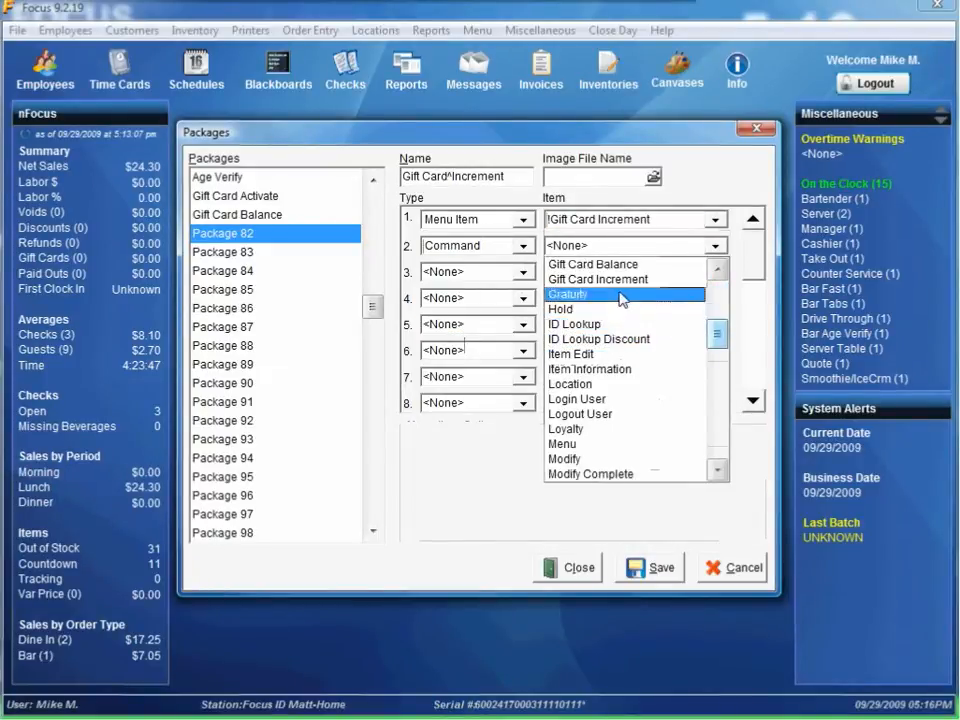
left_click(597, 279)
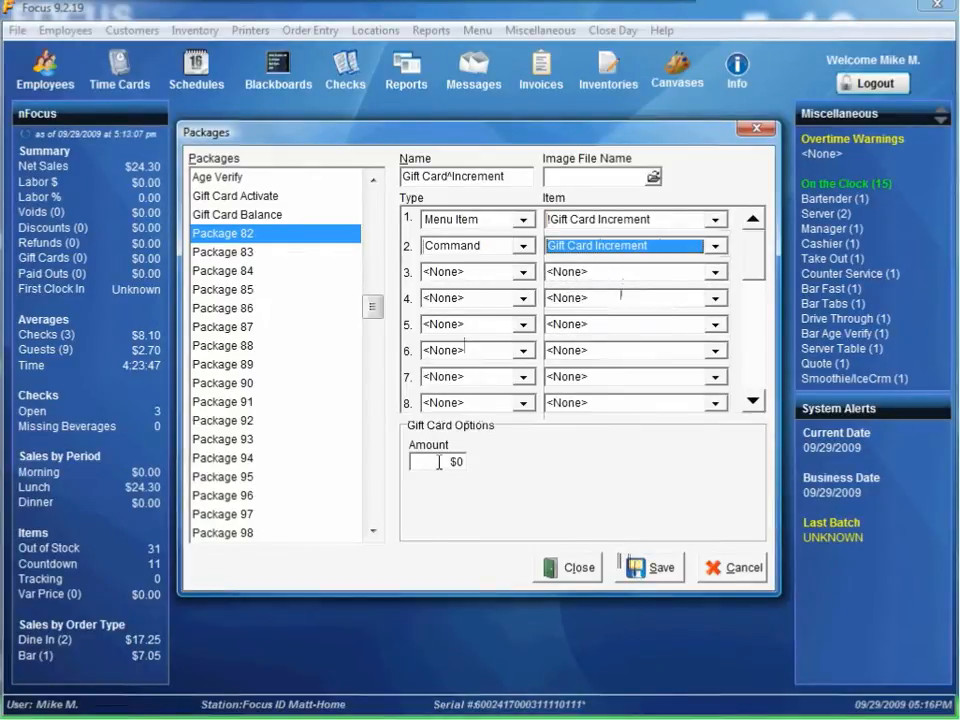
left_click(649, 567)
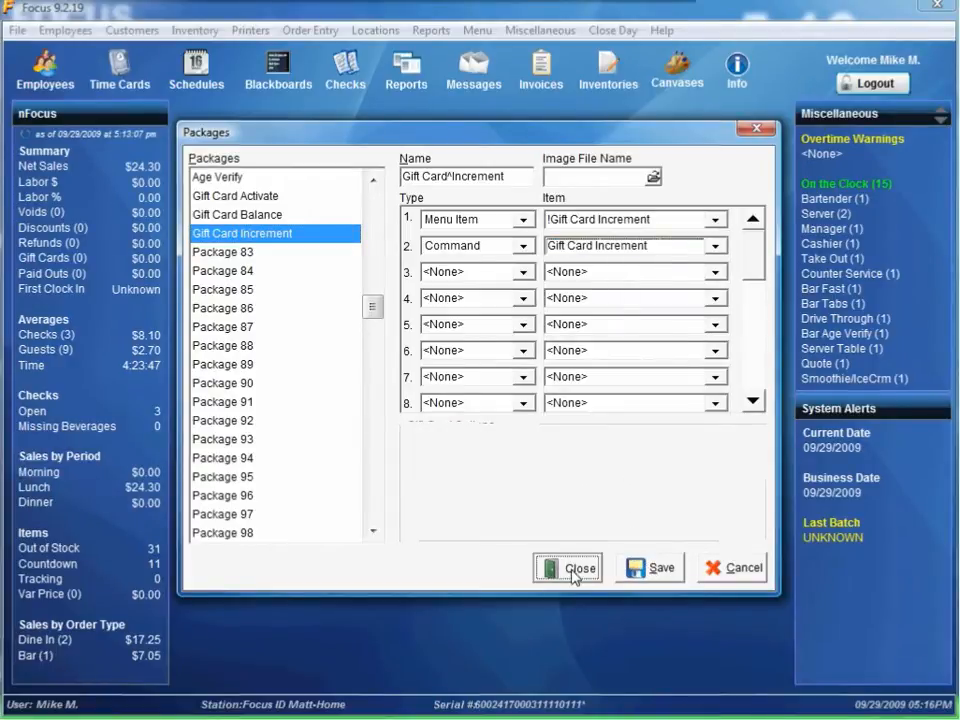
Step: Close the packages editor and bring up the Payments setup window
left_click(568, 567)
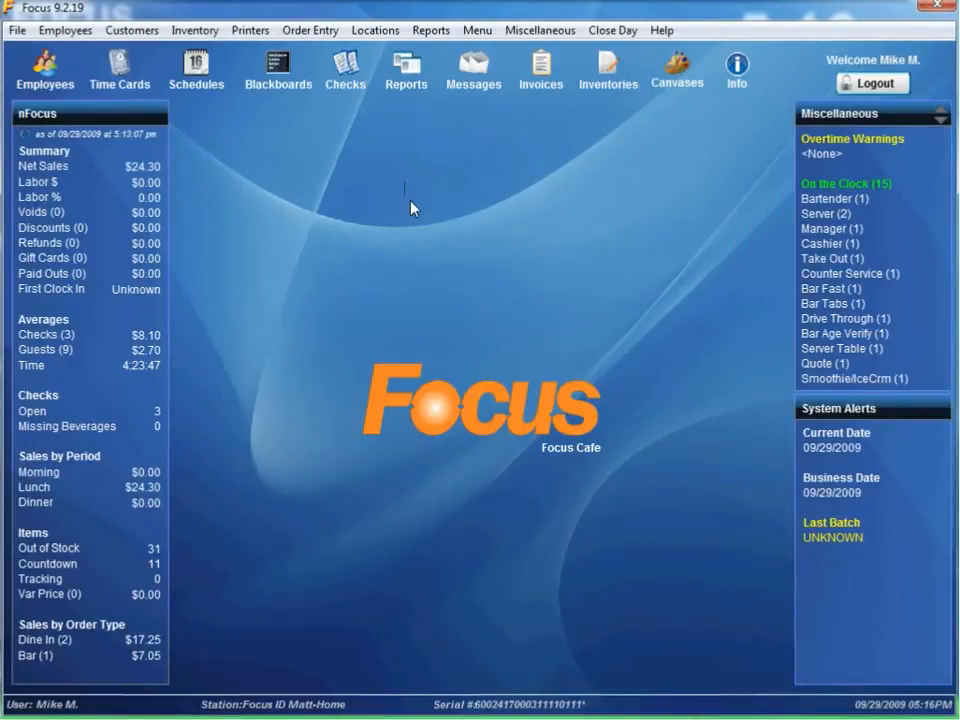
mouse_move(322, 166)
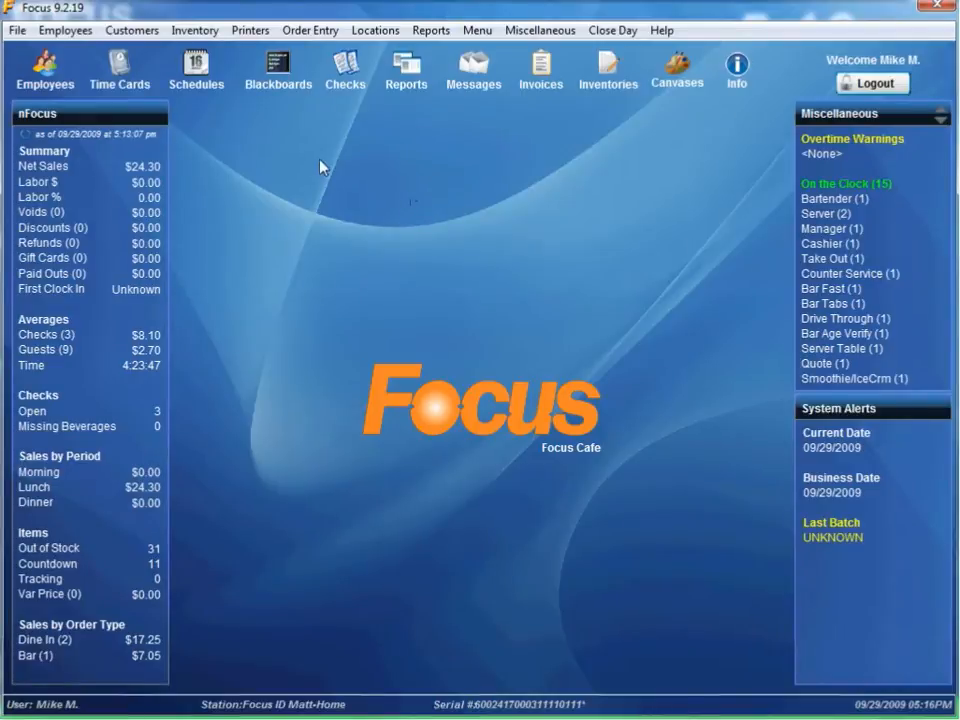
left_click(309, 30)
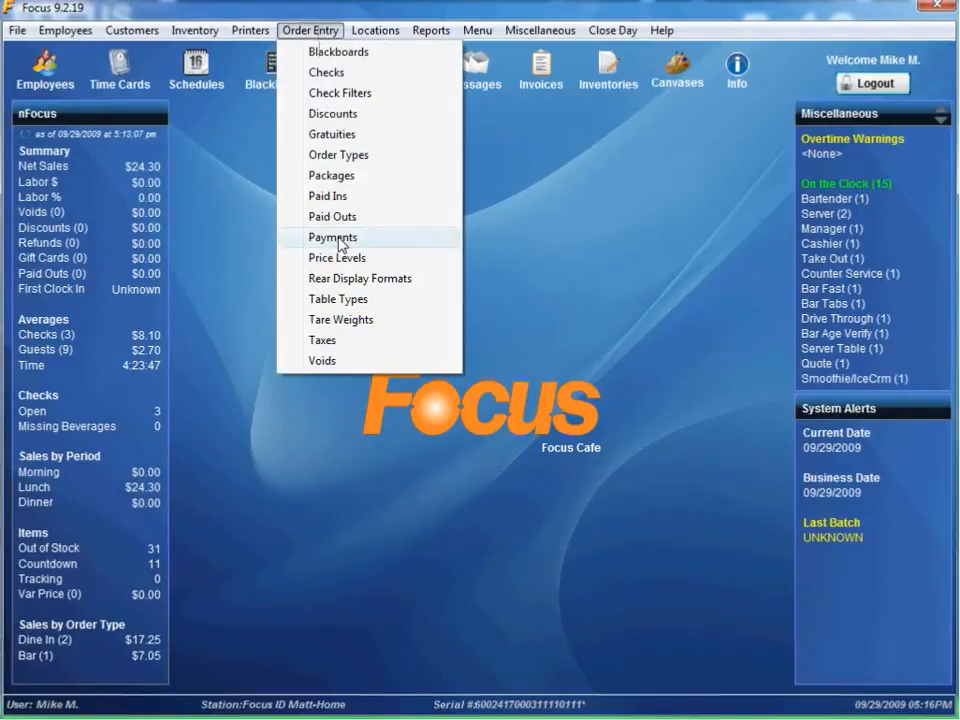
left_click(333, 237)
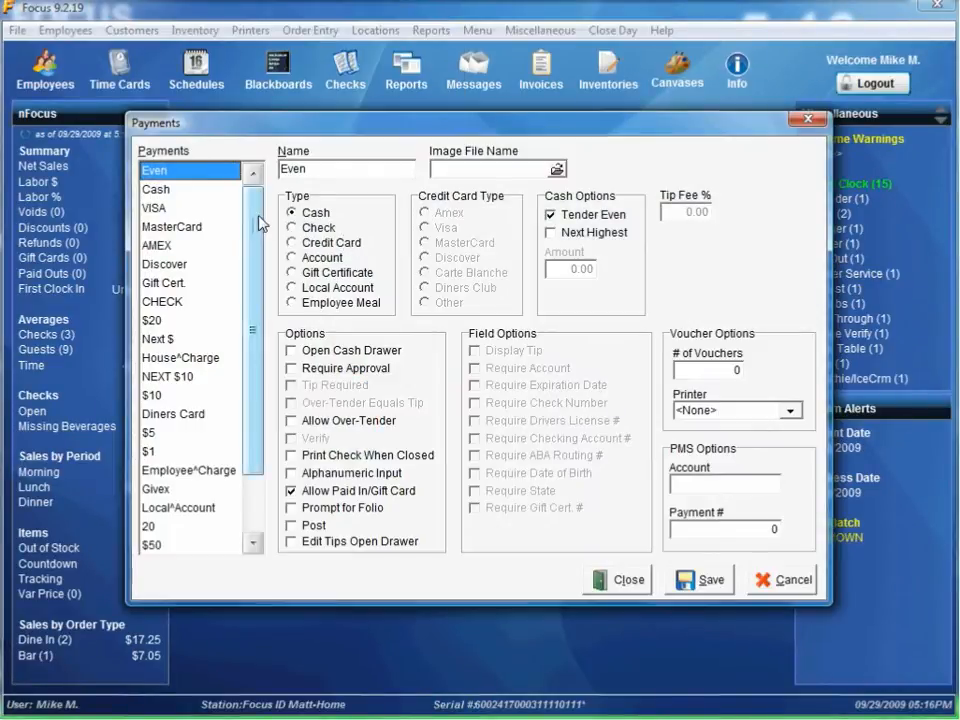
Step: Make Gift Card a gift certificate payment requiring verification and an account number
scroll("down", 3)
type("G")
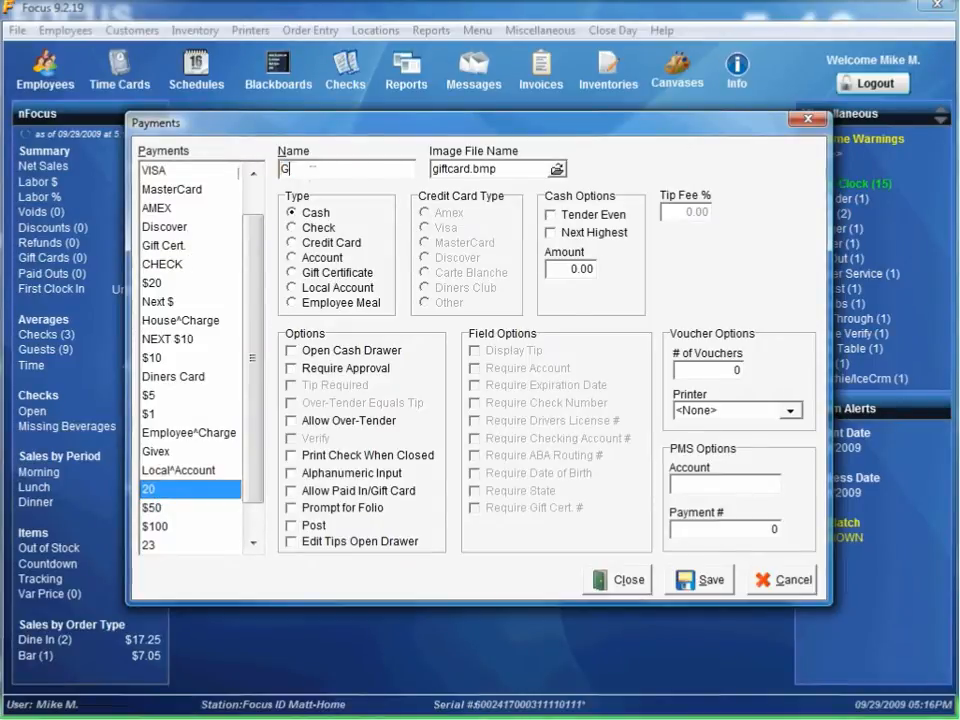
type("ift Card")
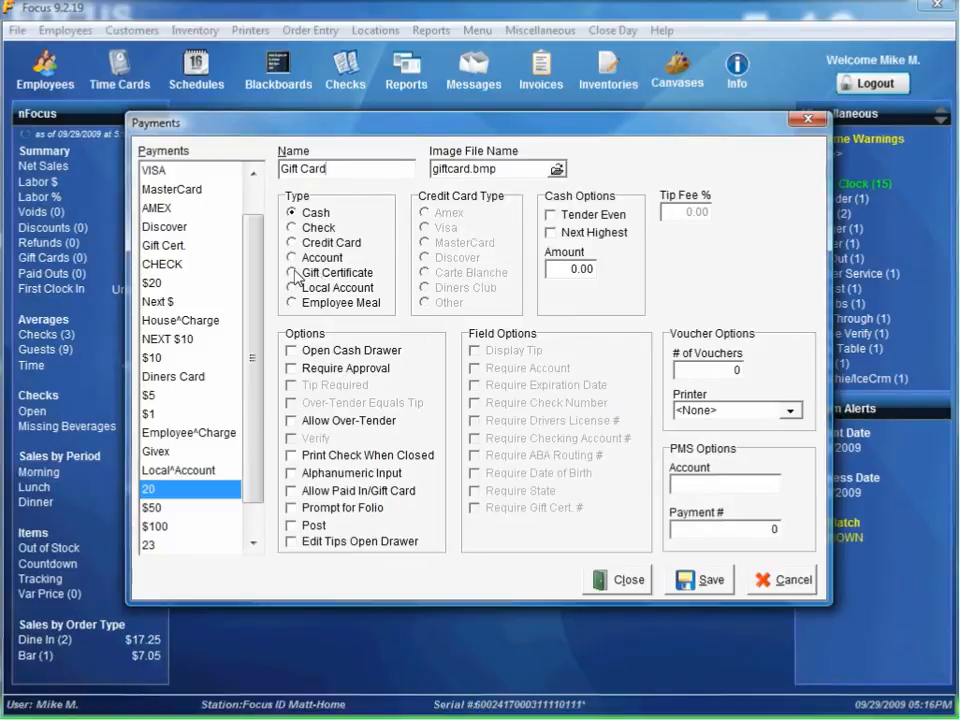
left_click(291, 272)
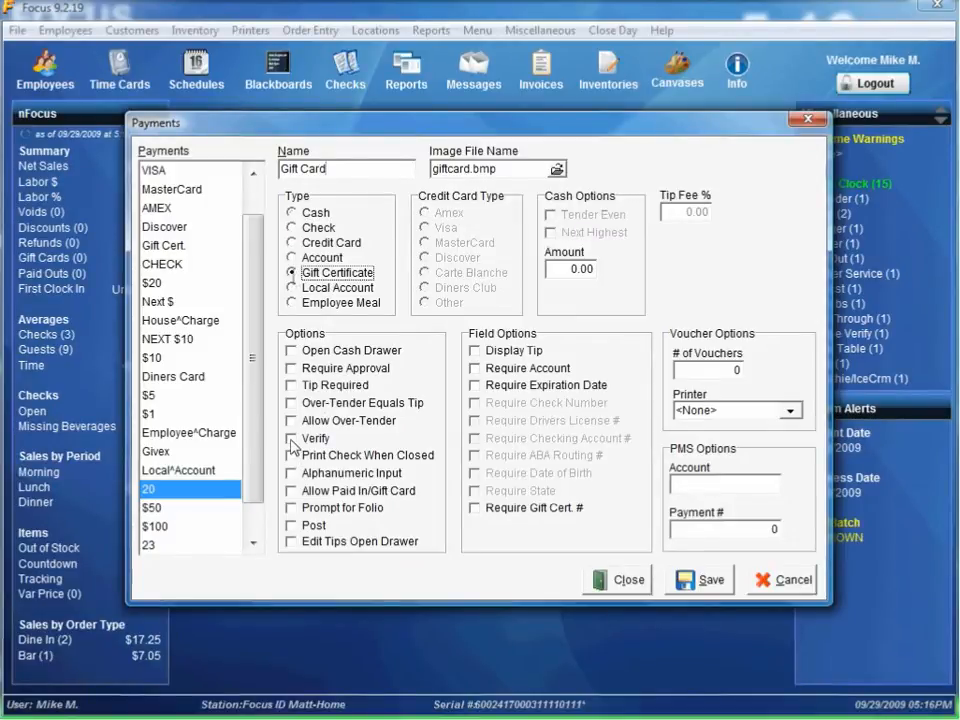
left_click(291, 438)
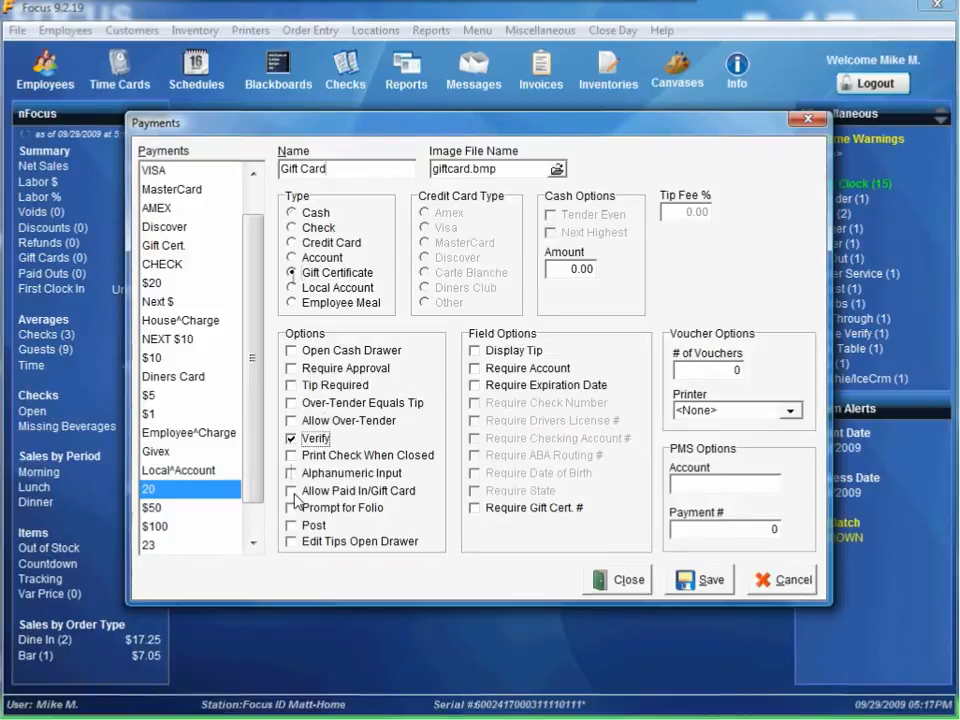
left_click(475, 368)
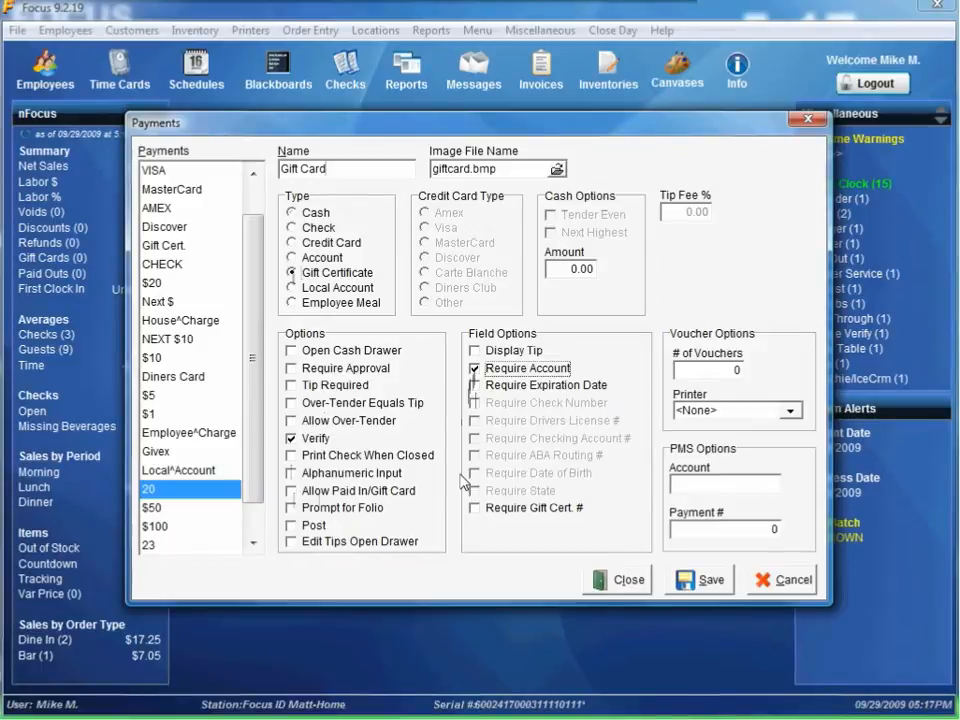
mouse_move(533, 521)
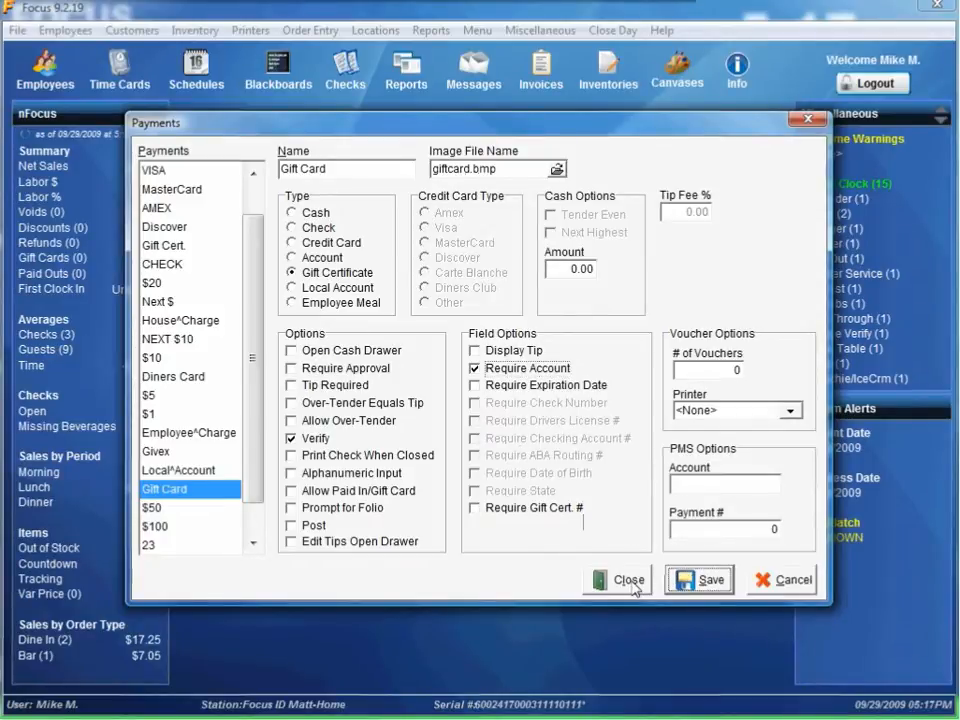
left_click(627, 580)
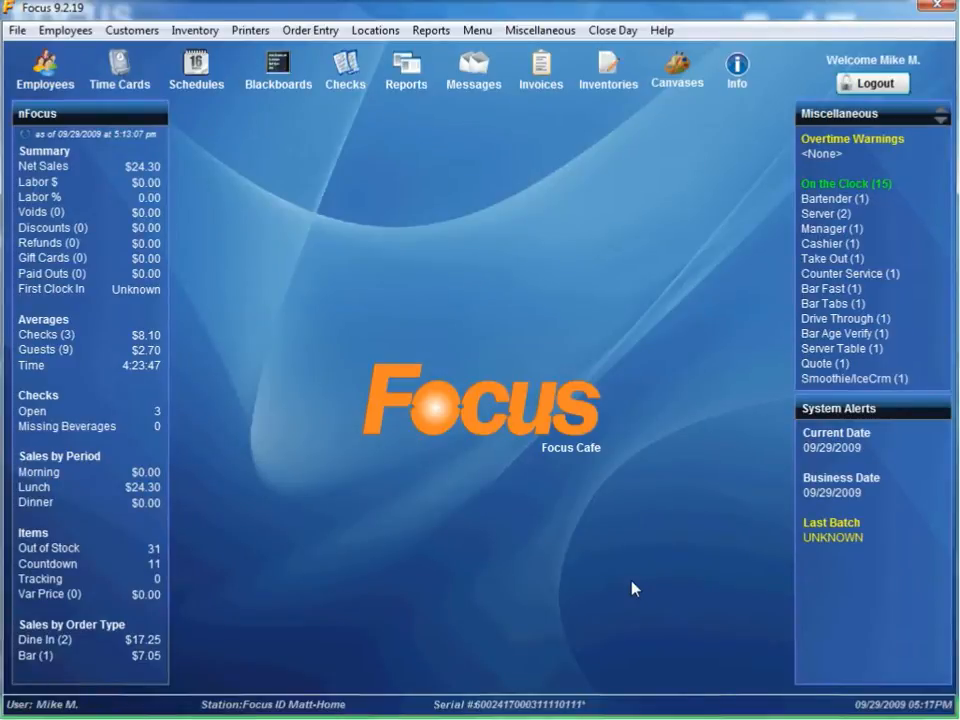
Step: Start a new blank canvas, 21, in the Canvas Designer
left_click(477, 30)
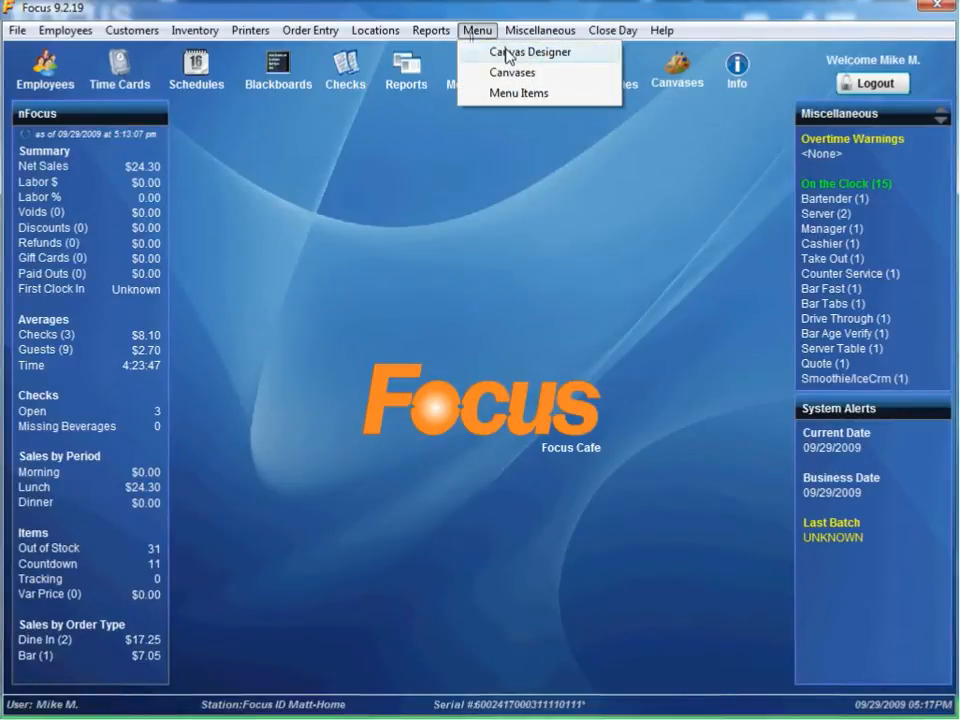
left_click(529, 51)
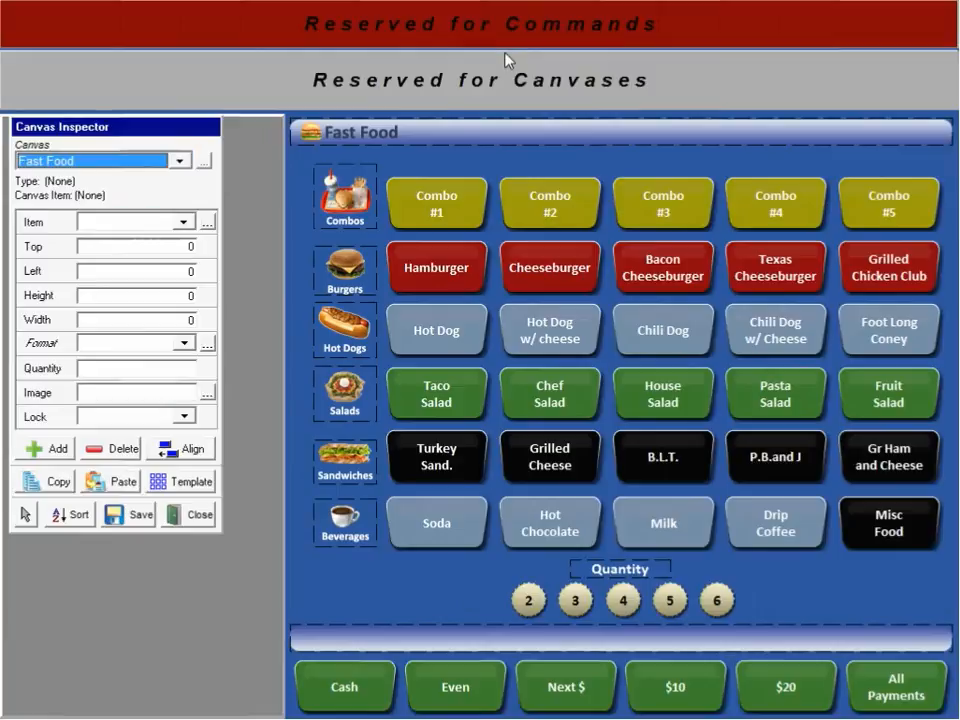
left_click(180, 161)
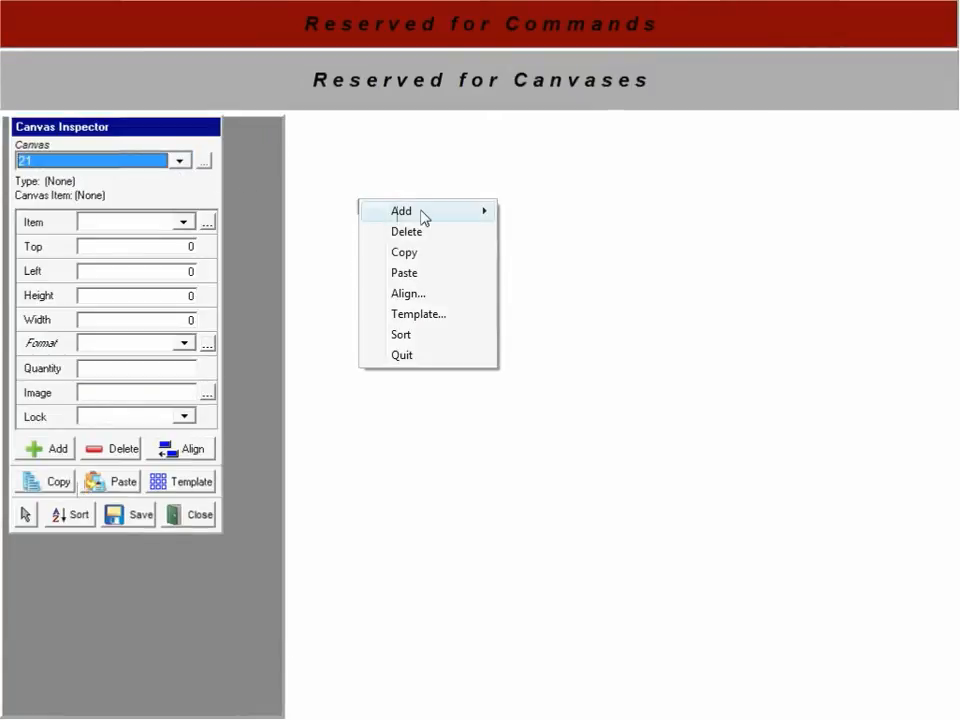
Step: Add a Gift Card^Activate package button styled 120x60 Blue
left_click(401, 211)
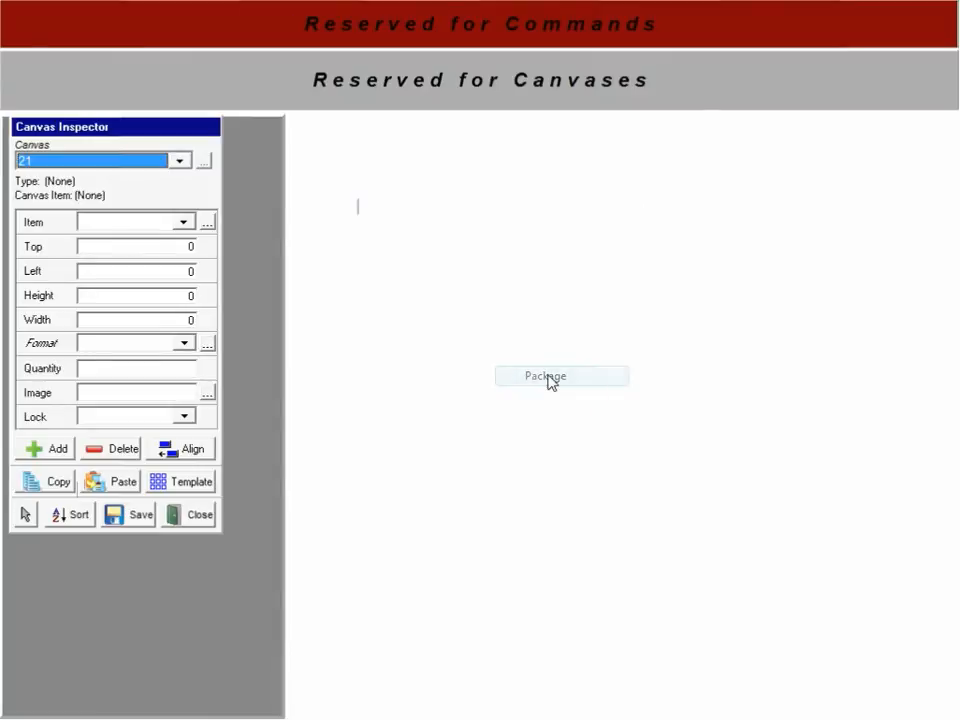
left_click(562, 376)
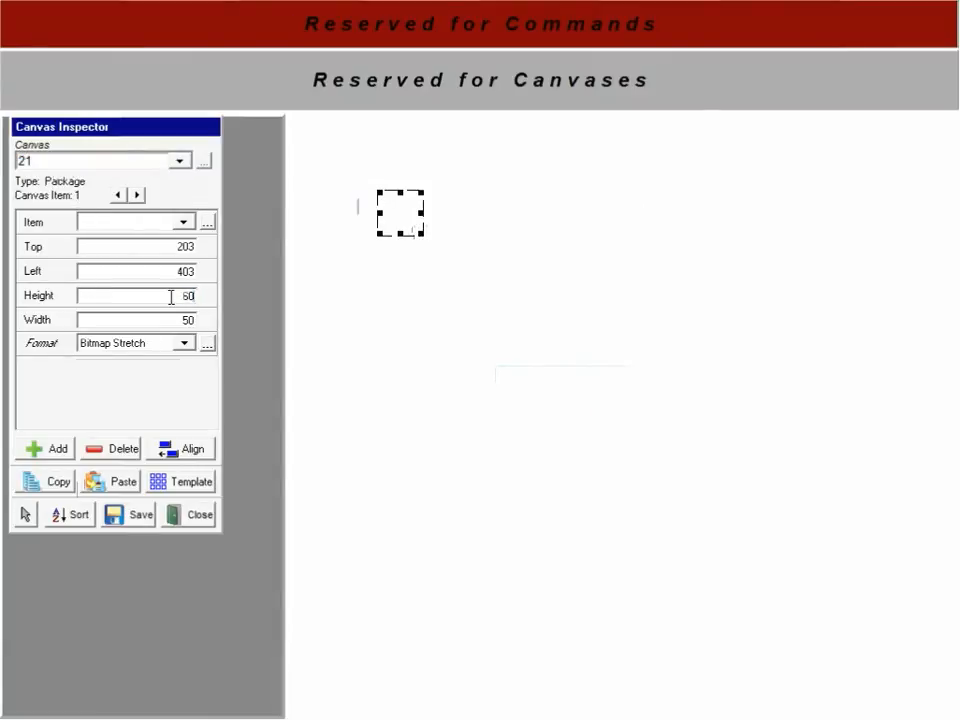
left_click(185, 221)
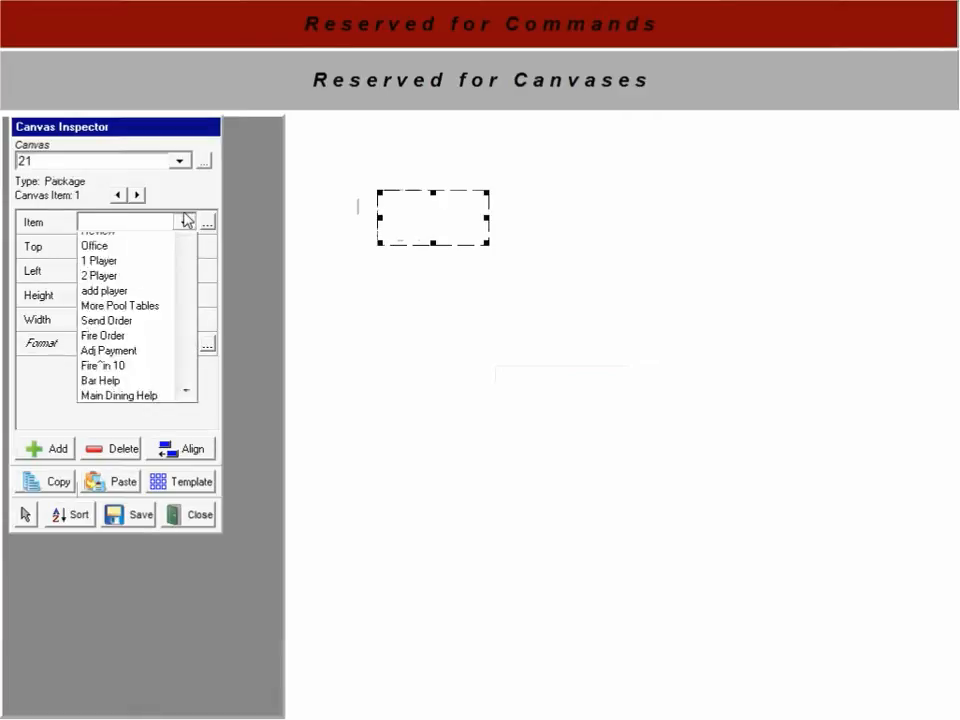
scroll("down", 3)
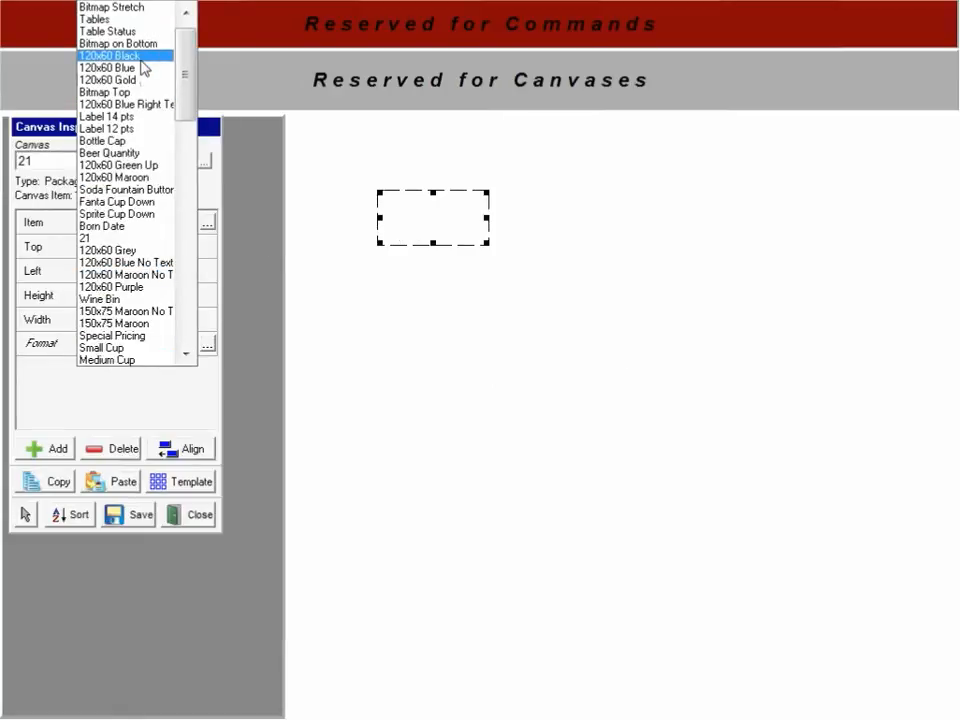
left_click(106, 67)
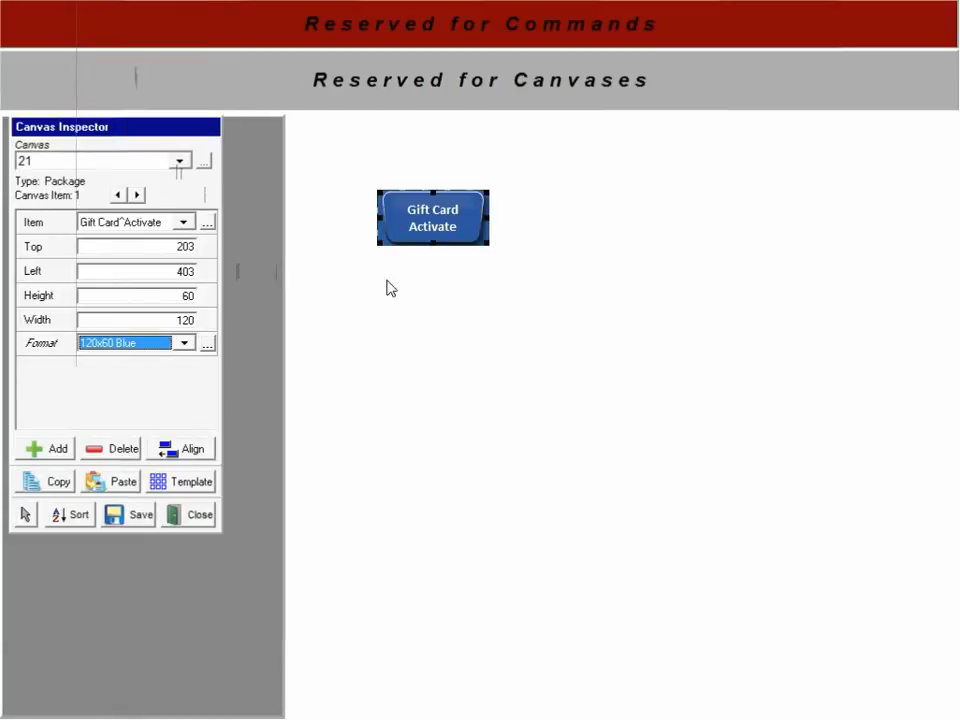
Step: Copy the Gift Card Activate button and paste another copy onto the canvas
right_click(408, 212)
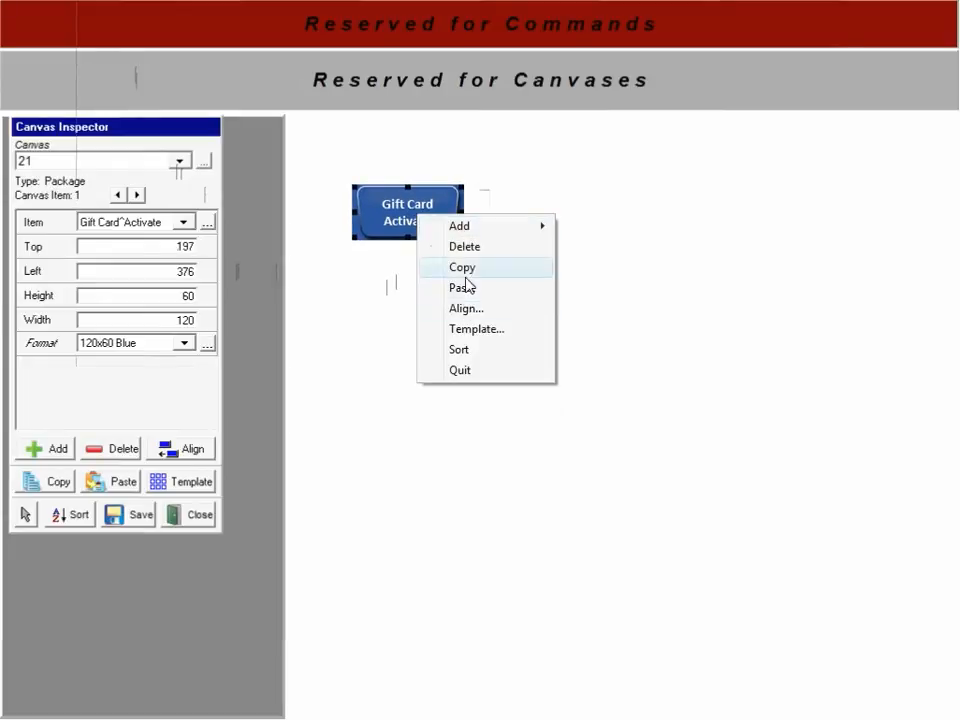
left_click(462, 287)
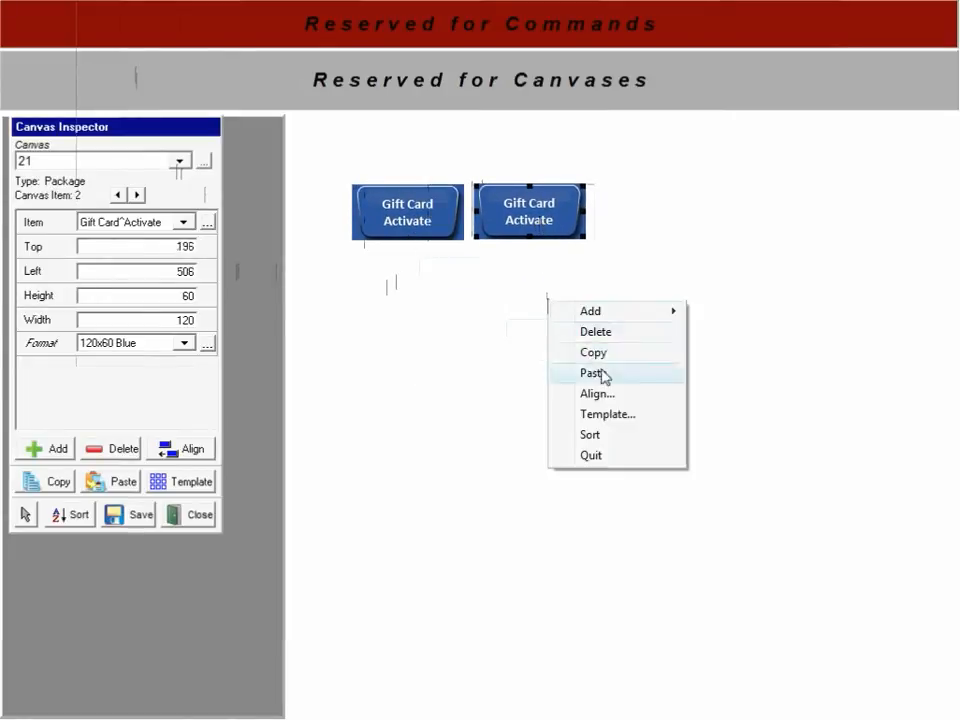
left_click(592, 372)
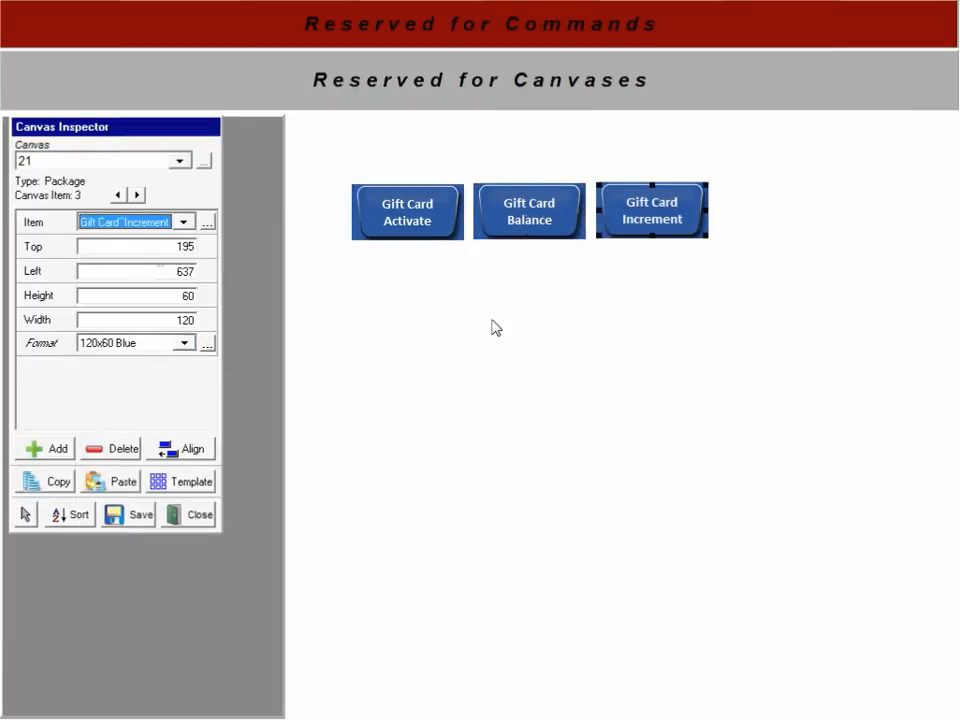
right_click(497, 328)
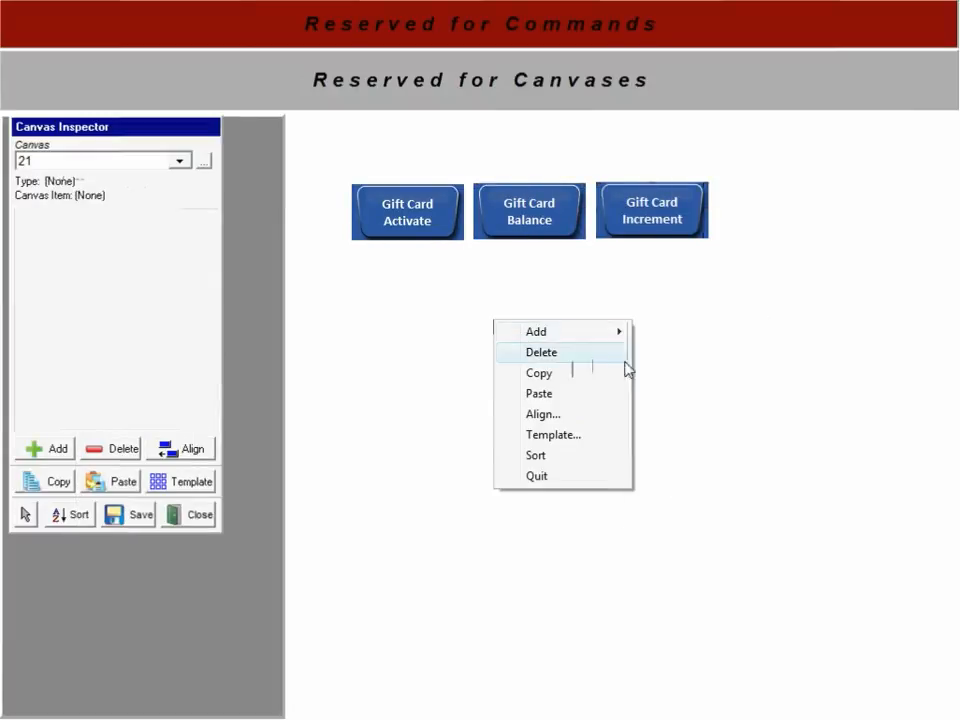
mouse_move(536, 331)
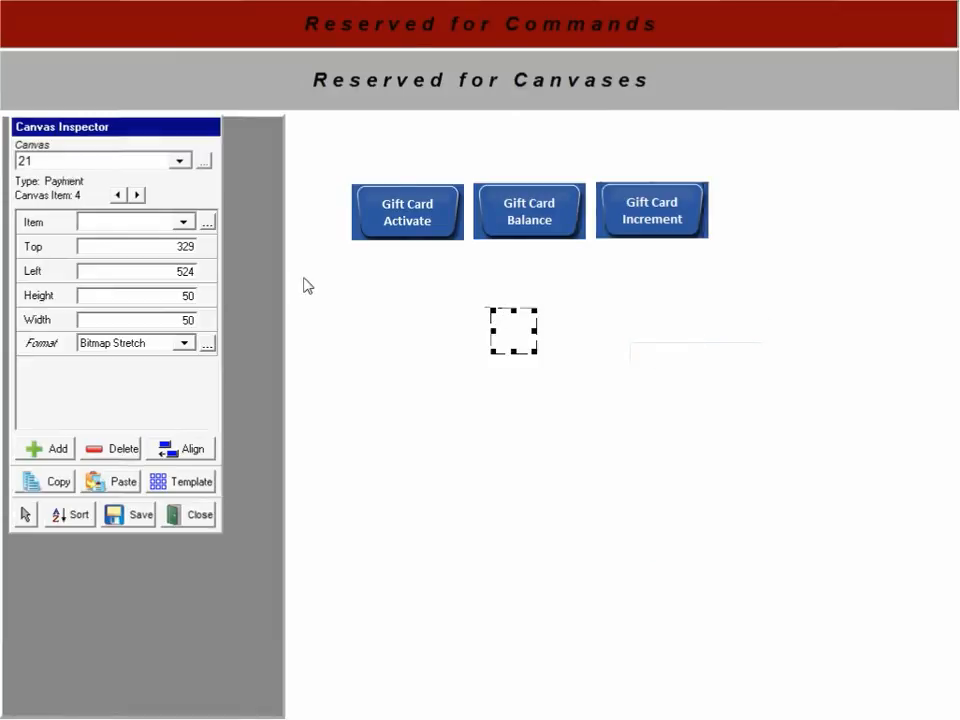
Step: Assign the Gift Card payment type to the new button and adjust its picture format
left_click(184, 221)
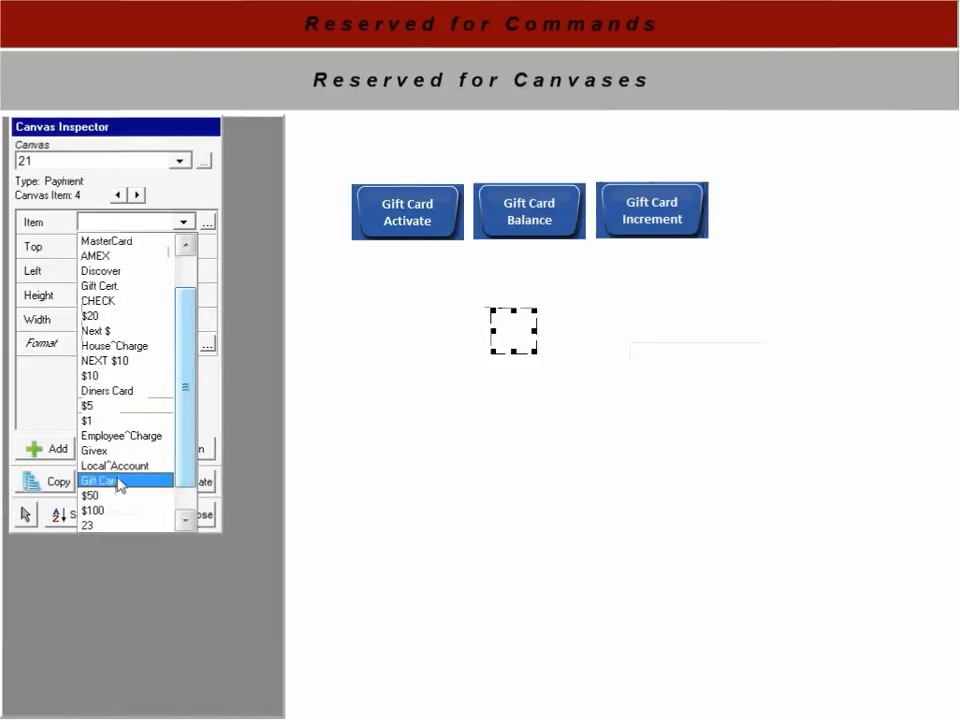
left_click(101, 481)
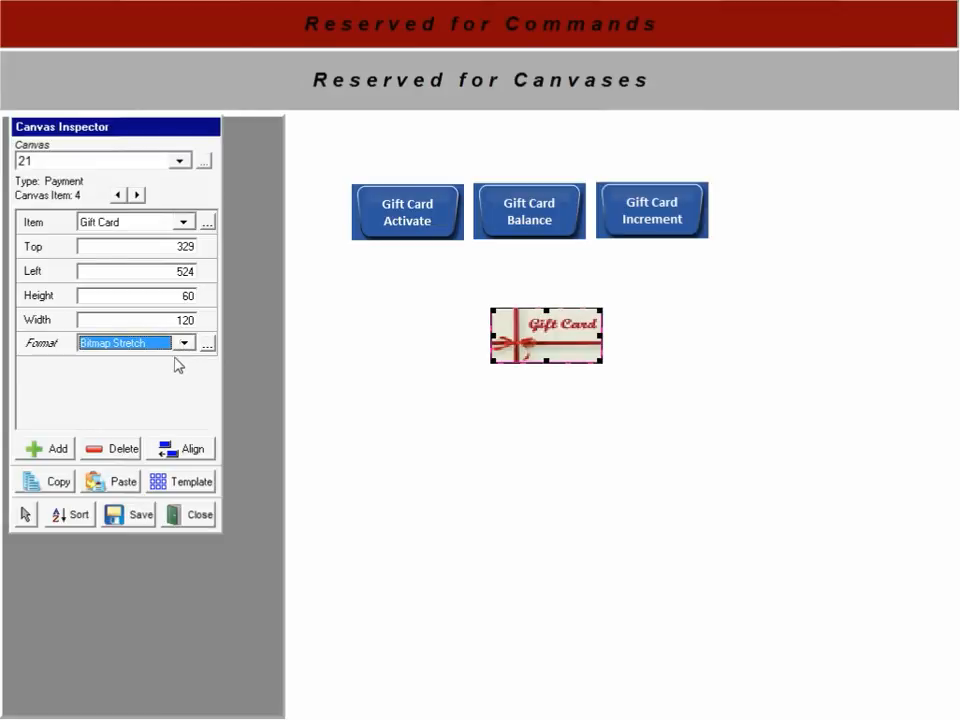
left_click(183, 343)
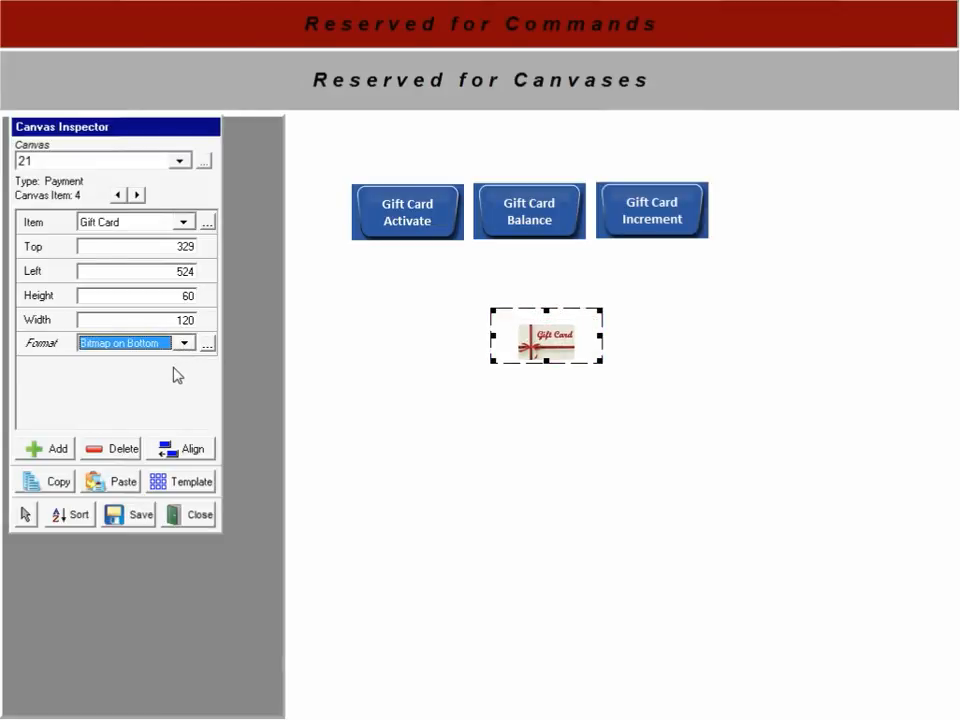
left_click(183, 343)
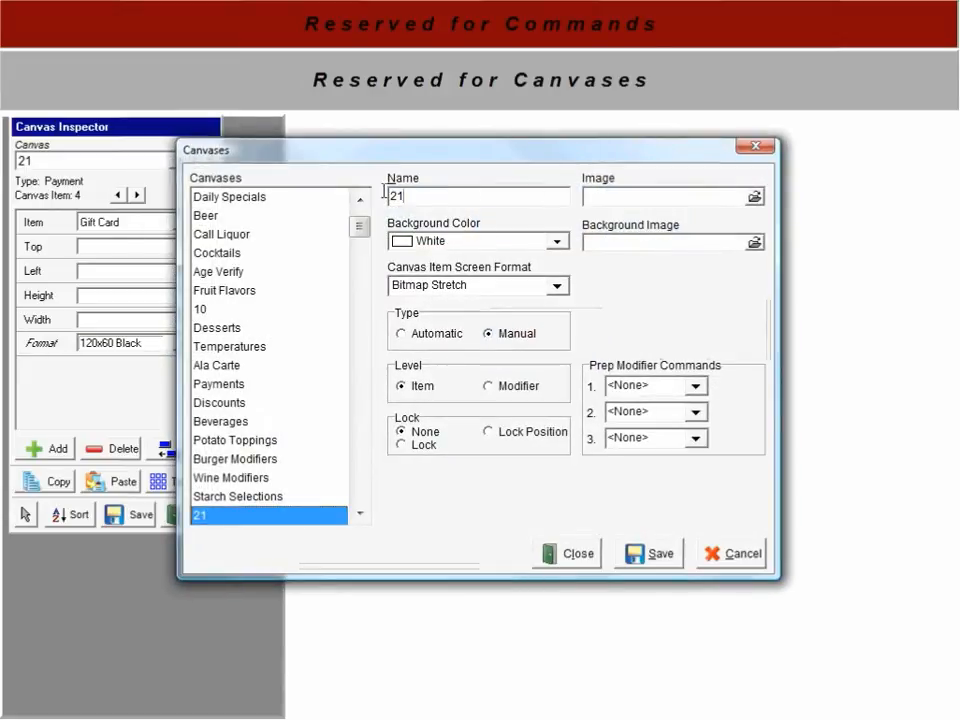
Step: Name the canvas 'Gift Cards', set a .jpg background image, and save
type("Gift Ca")
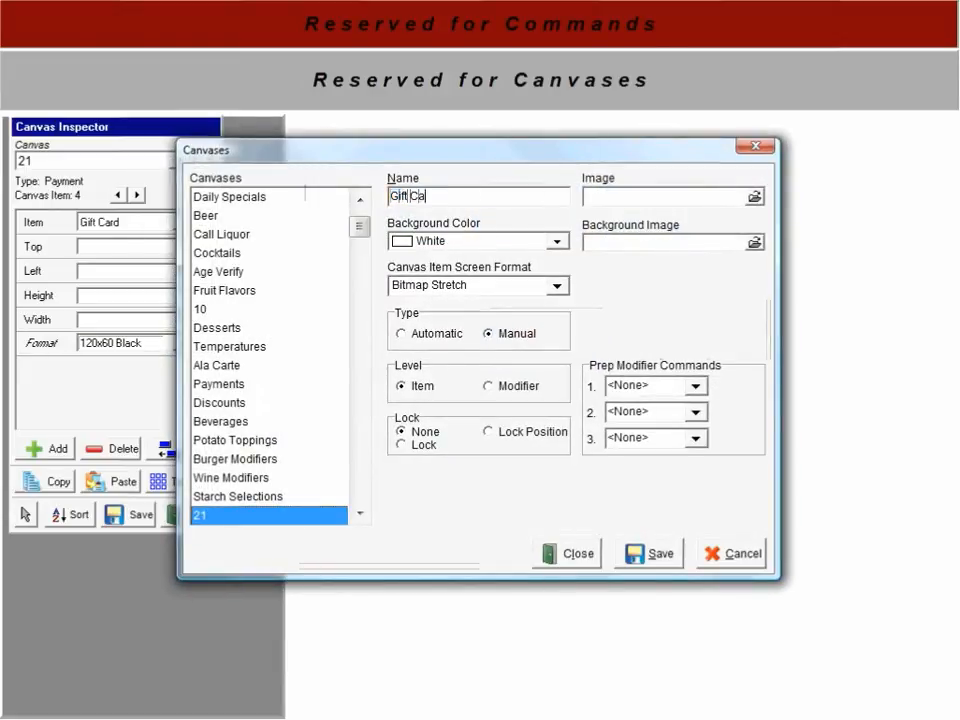
type("rds")
left_click(674, 242)
type("focusbl")
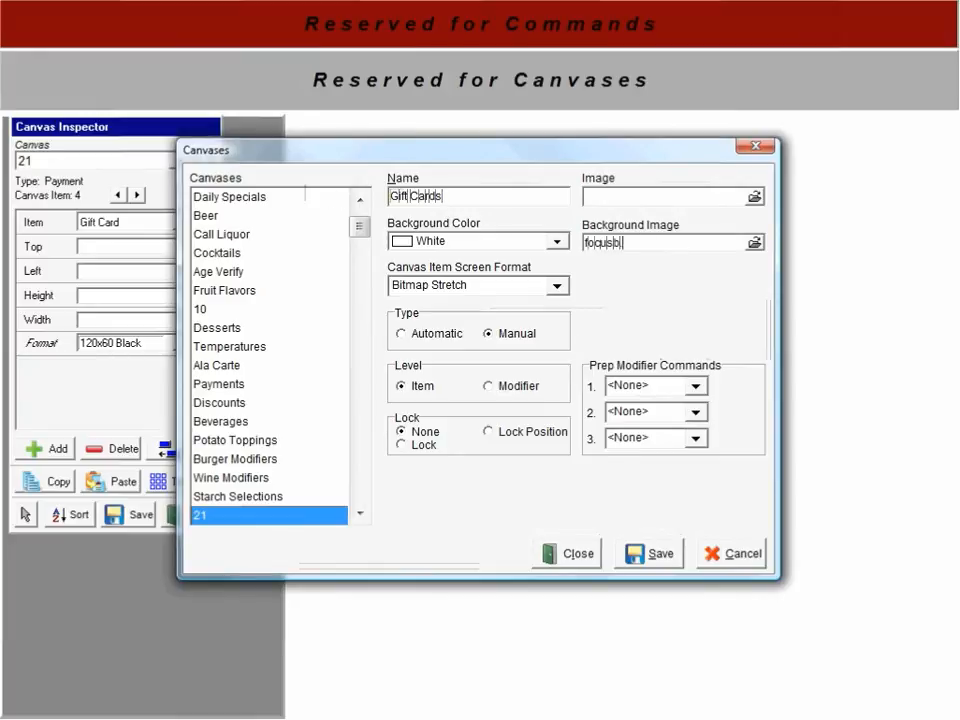
type(".jpg")
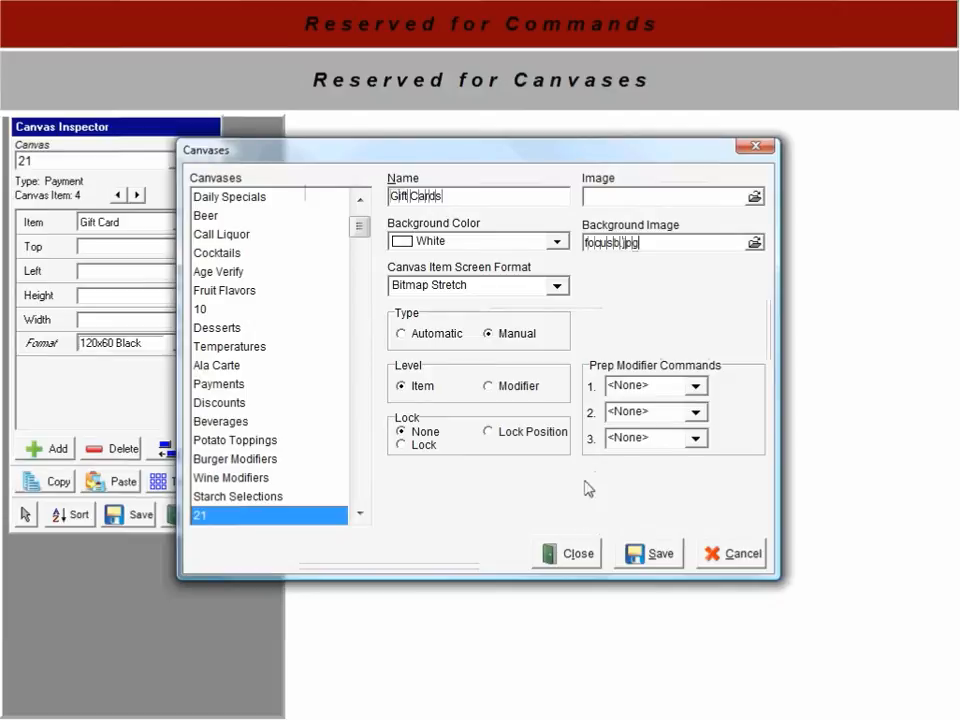
left_click(566, 553)
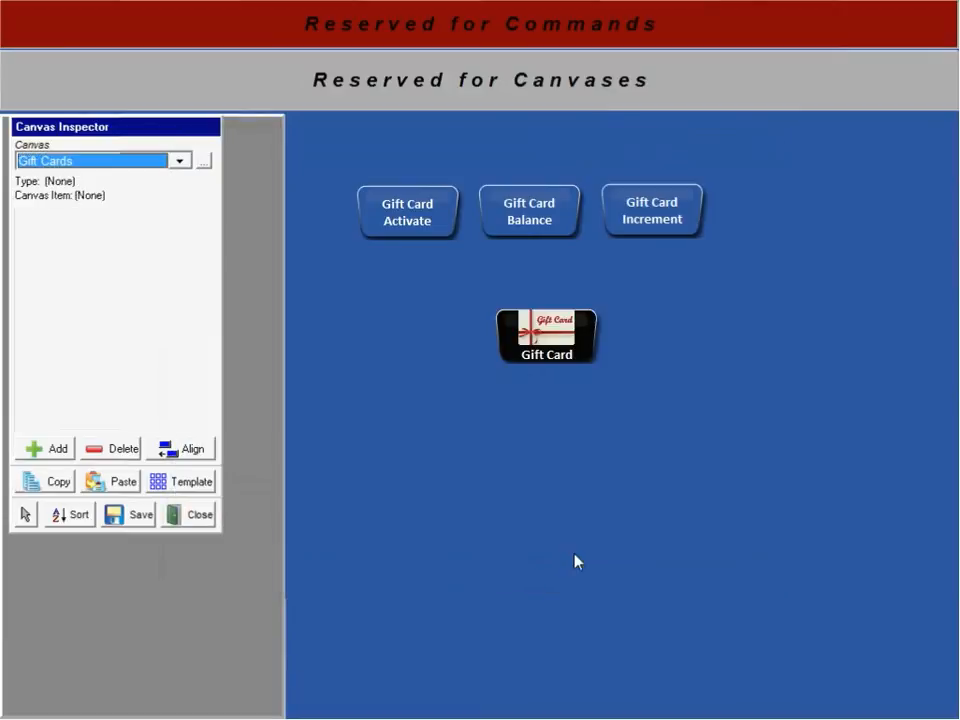
mouse_move(585, 561)
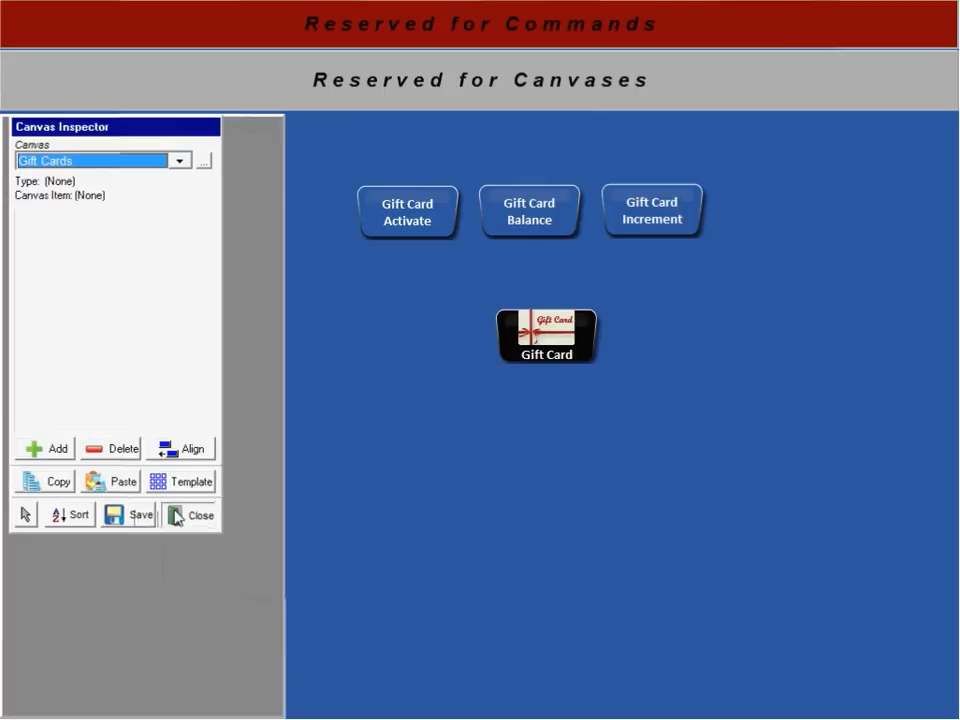
Step: Close the Canvas Inspector to return to the back-office workspace
left_click(191, 515)
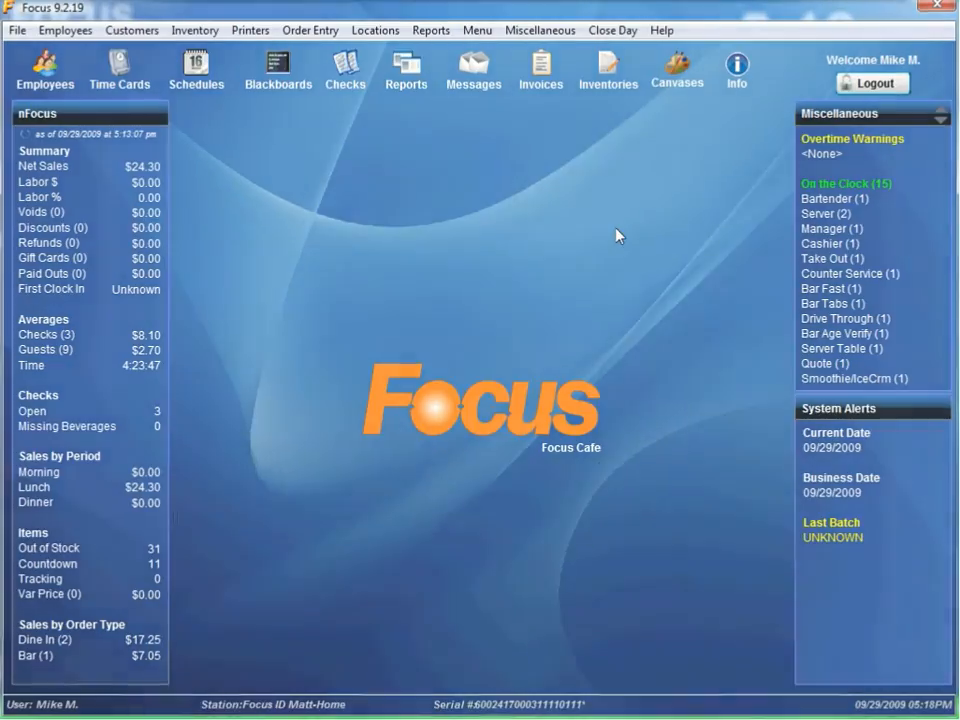